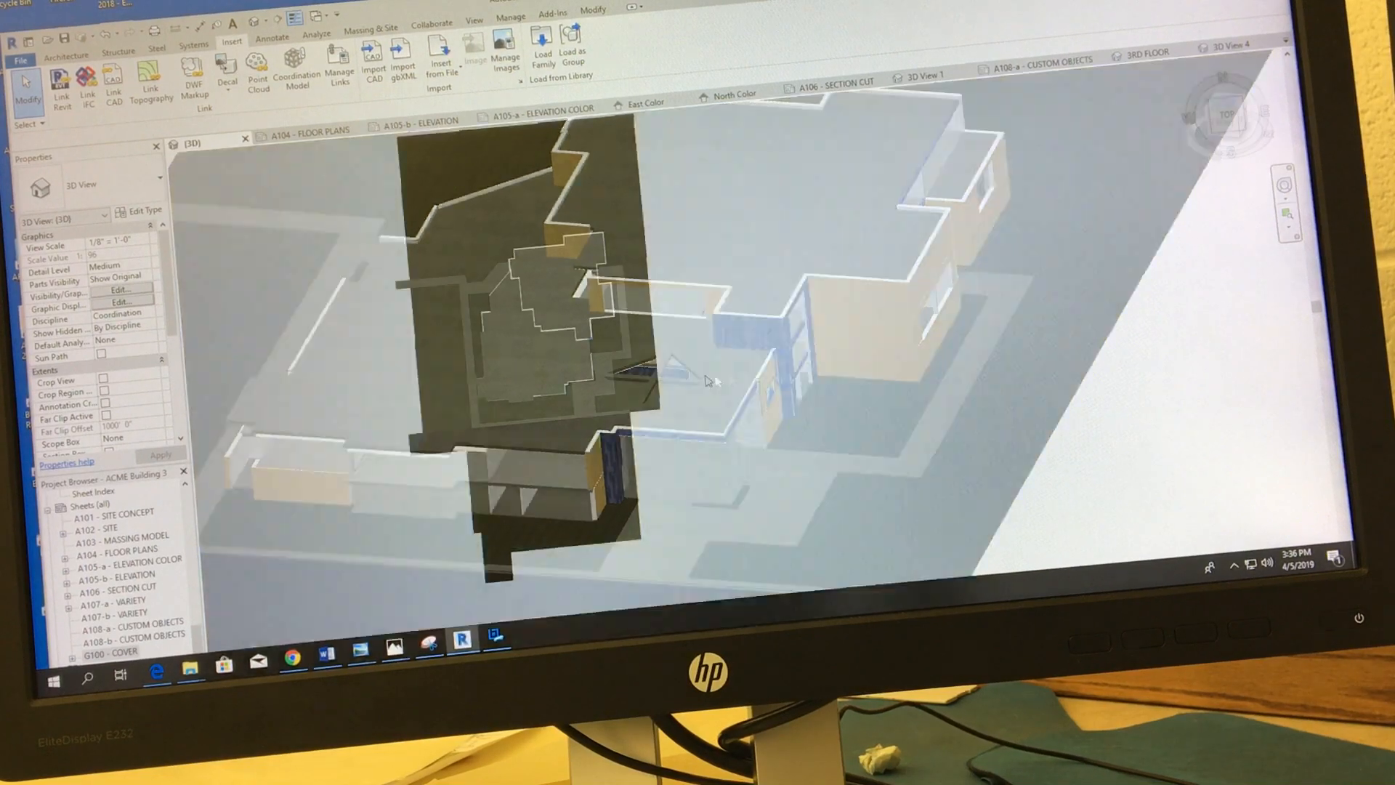
- Enable the section box in the 3D view's properties
{"action": "left_click", "coordinate": [1228, 114]}
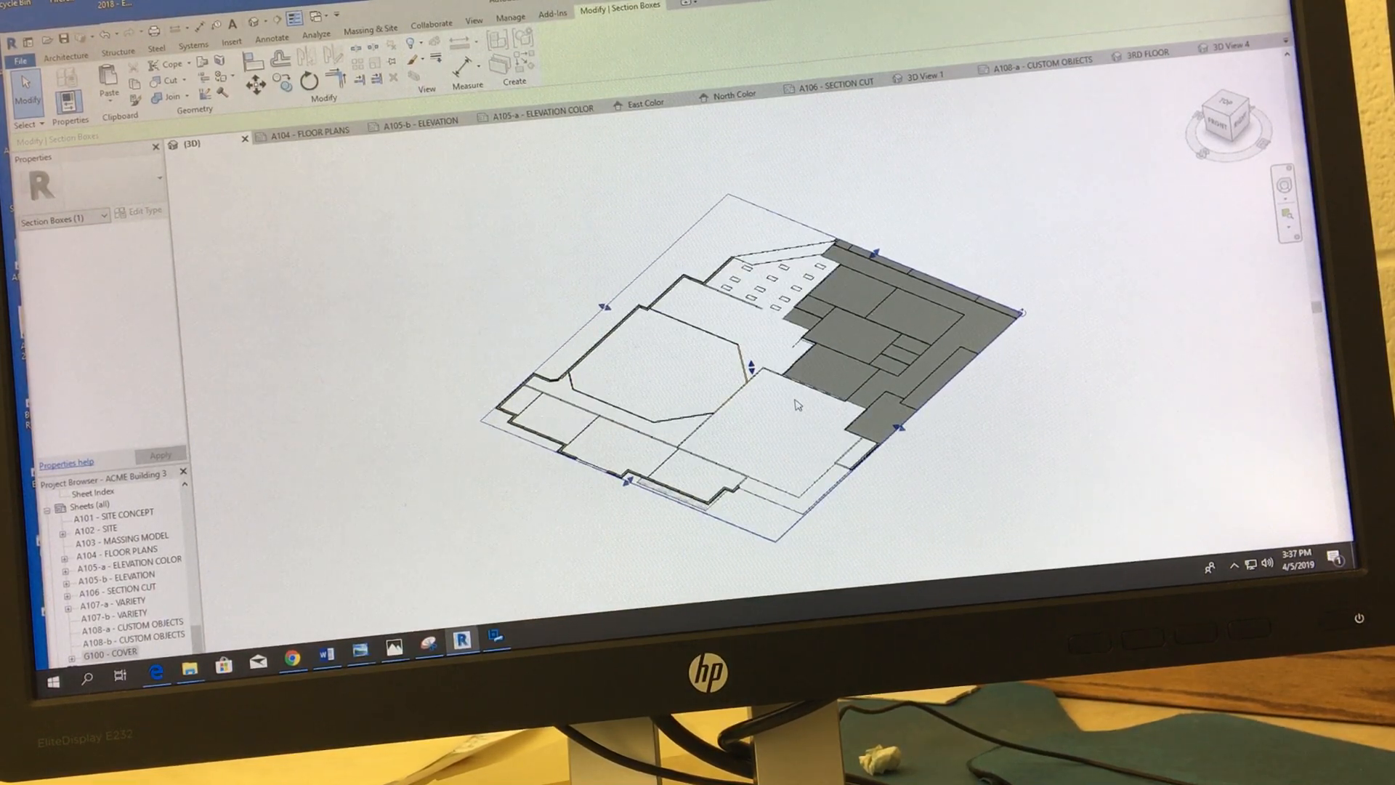
{"action": "mouse_move", "coordinate": [750, 392]}
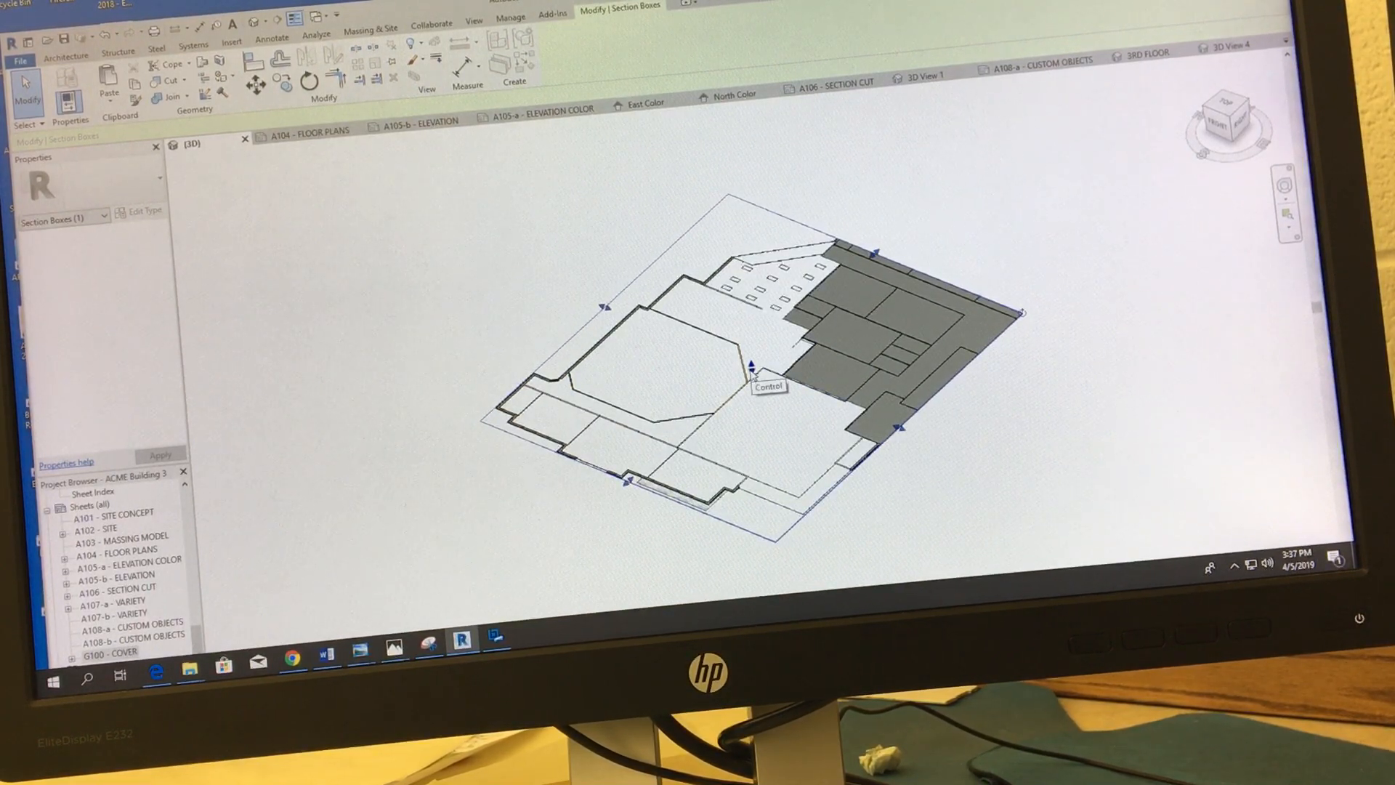
{"action": "mouse_move", "coordinate": [499, 312]}
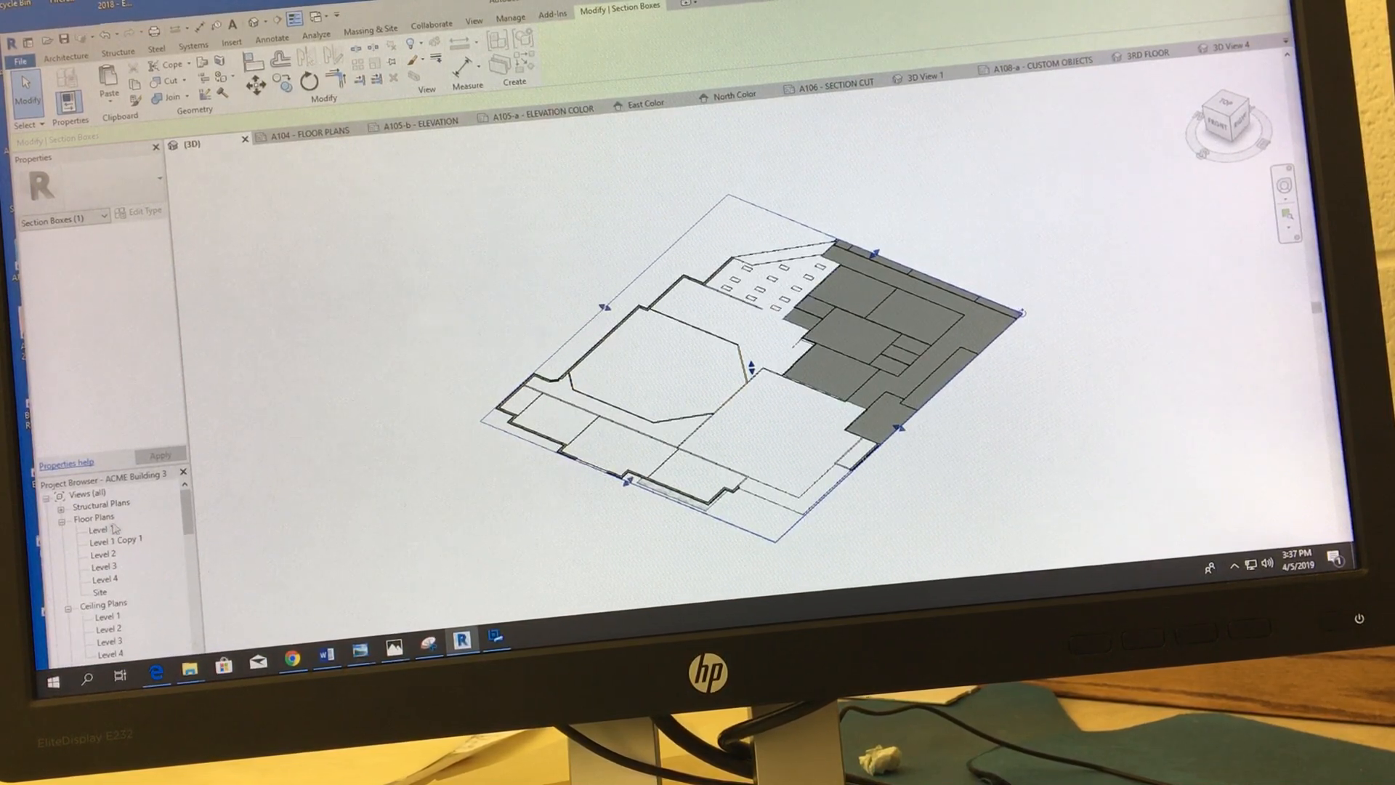
- Open Level 1 from Floor Plans in the Project Browser
{"action": "double_click", "coordinate": [100, 529]}
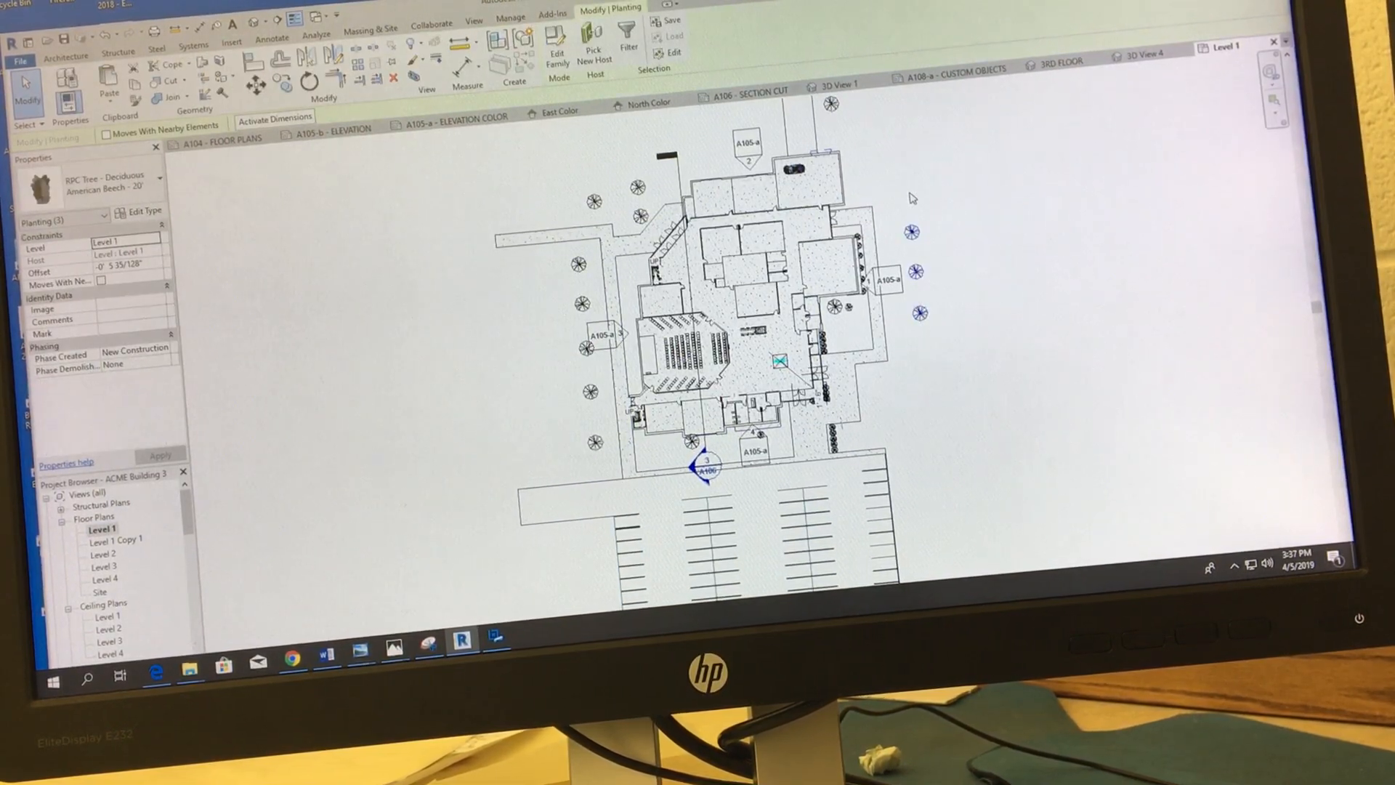
{"action": "left_click", "coordinate": [230, 42]}
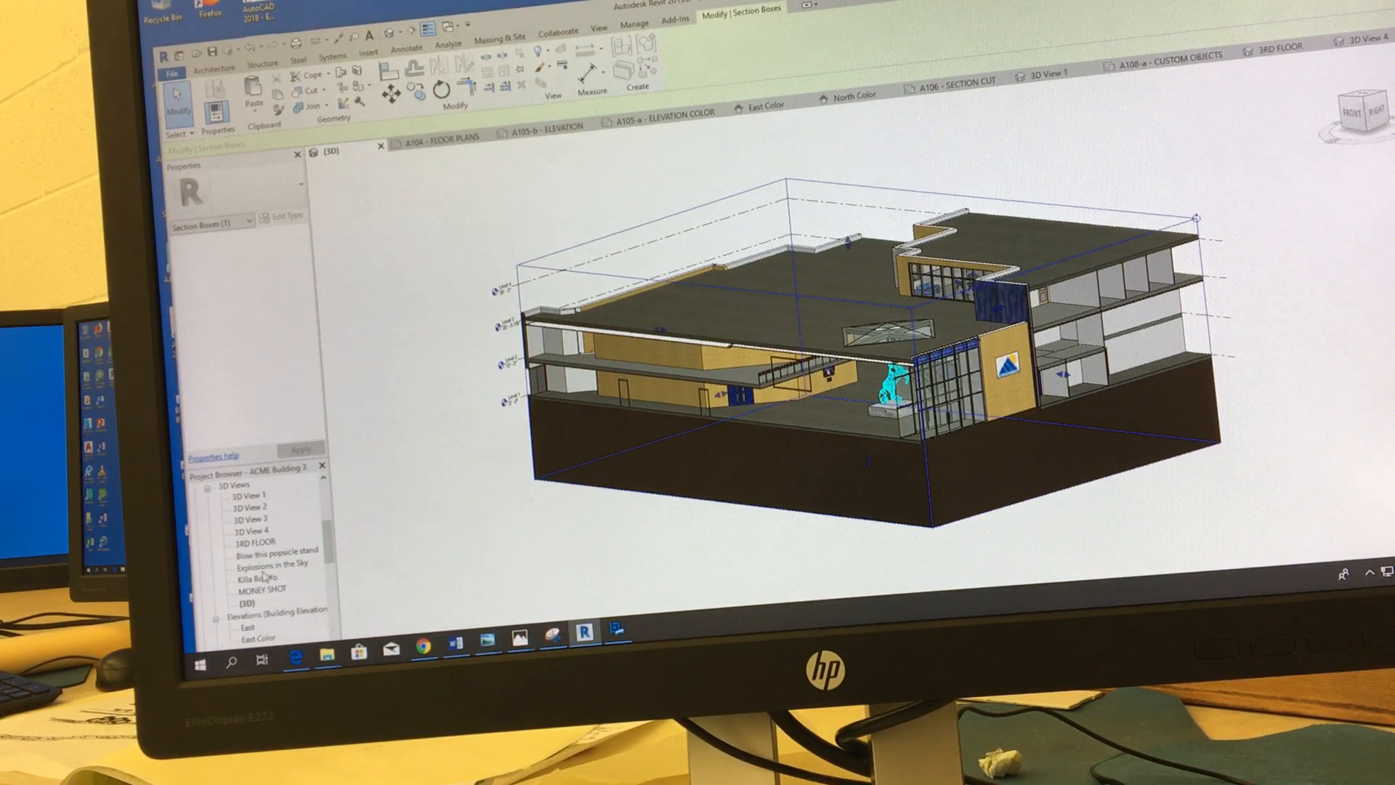
- Duplicate the {3D} view without detailing, then bring up the copy's options
{"action": "right_click", "coordinate": [245, 603]}
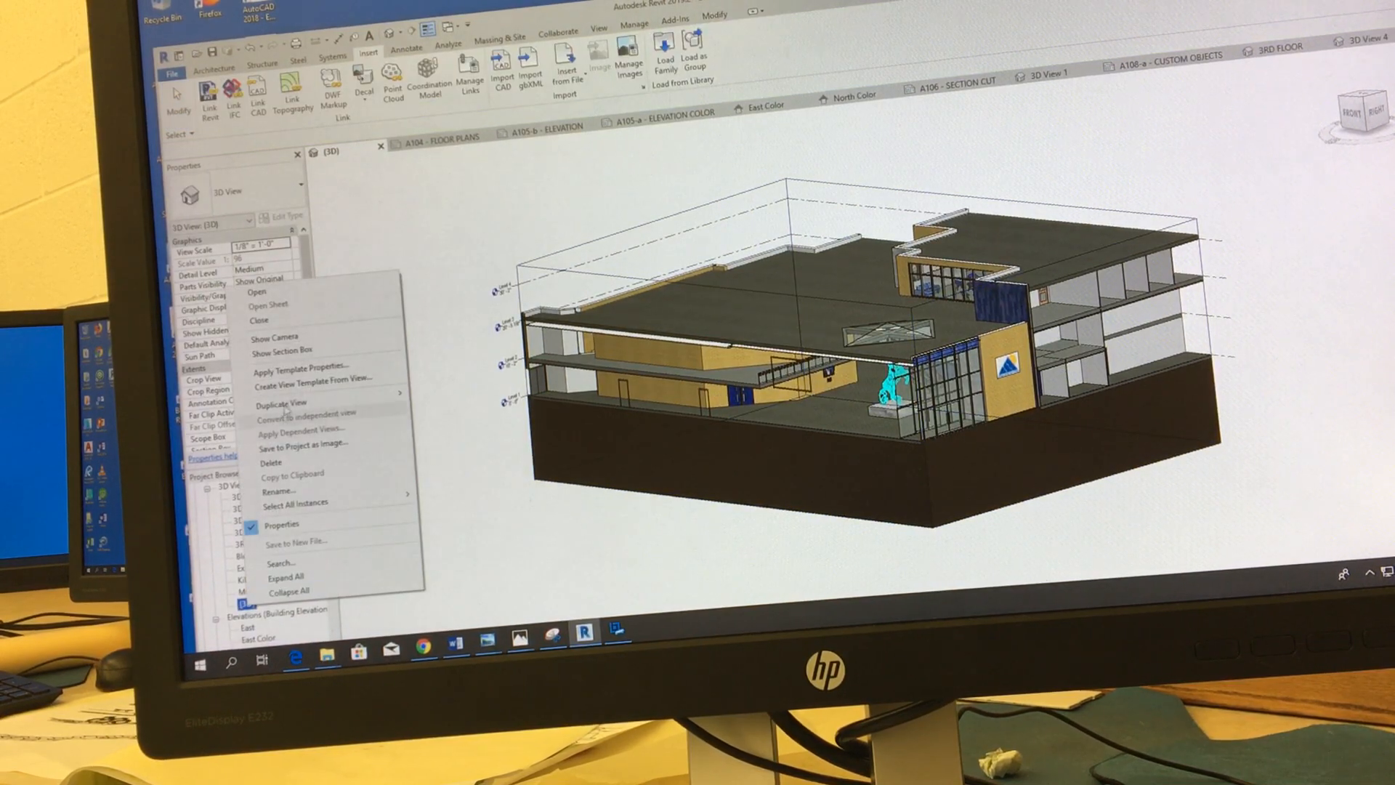
{"action": "mouse_move", "coordinate": [280, 403]}
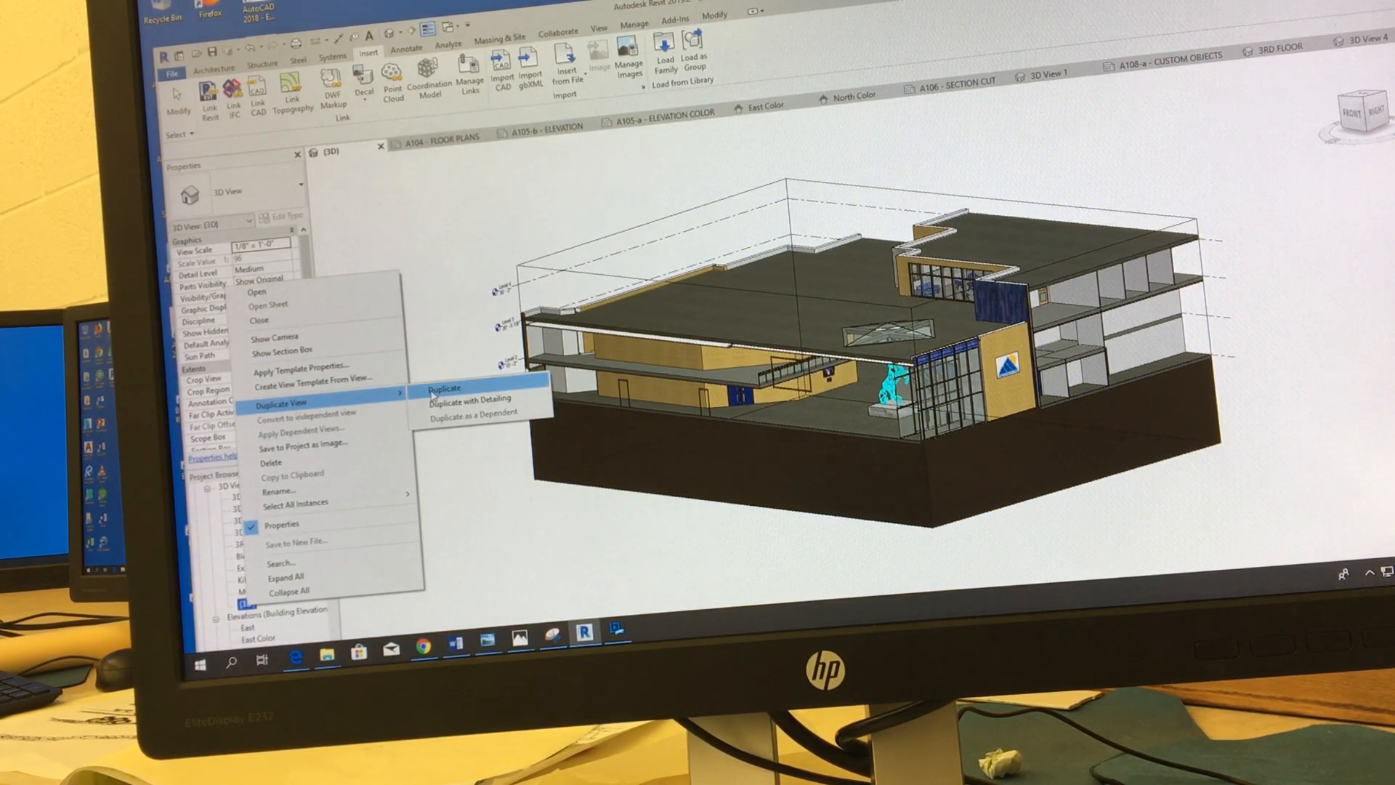
{"action": "left_click", "coordinate": [444, 388]}
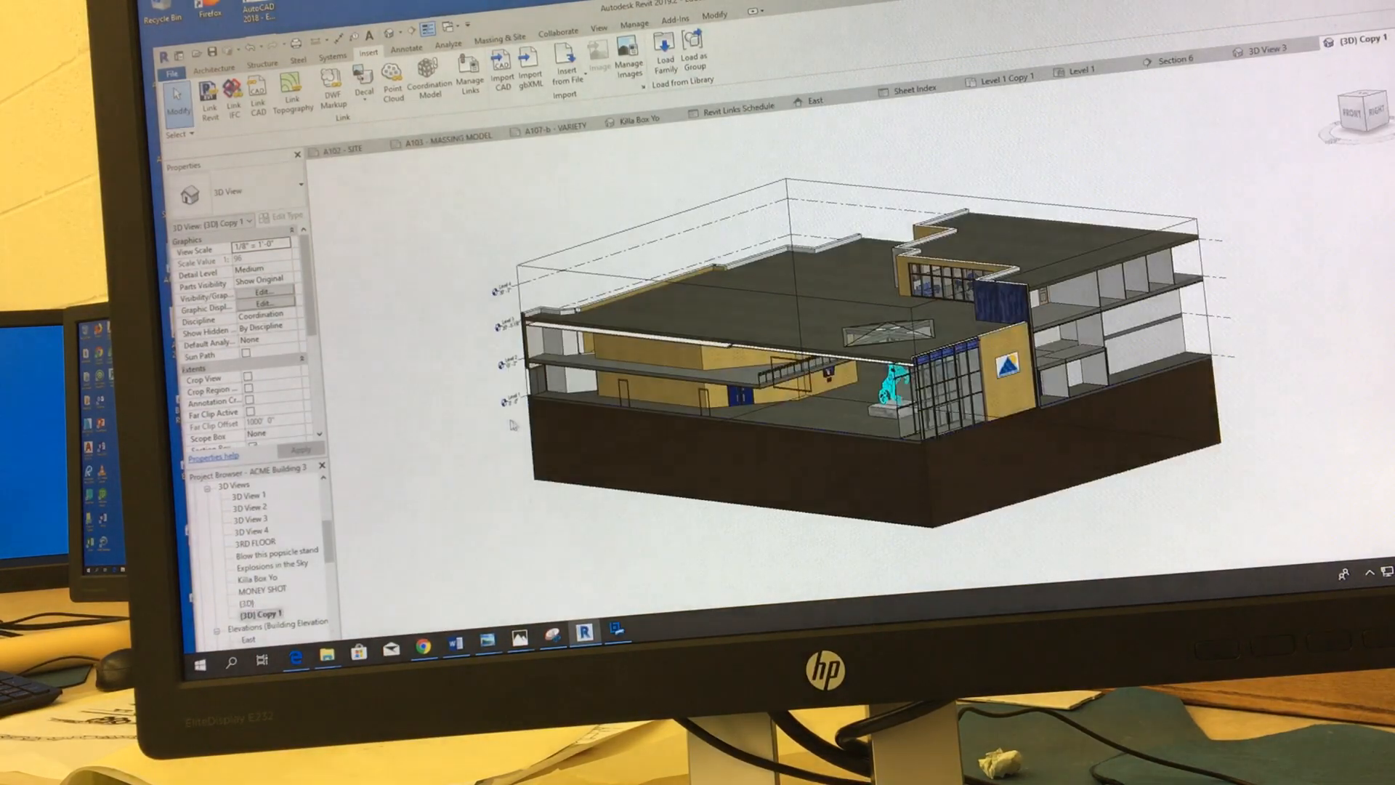
{"action": "left_click", "coordinate": [641, 347]}
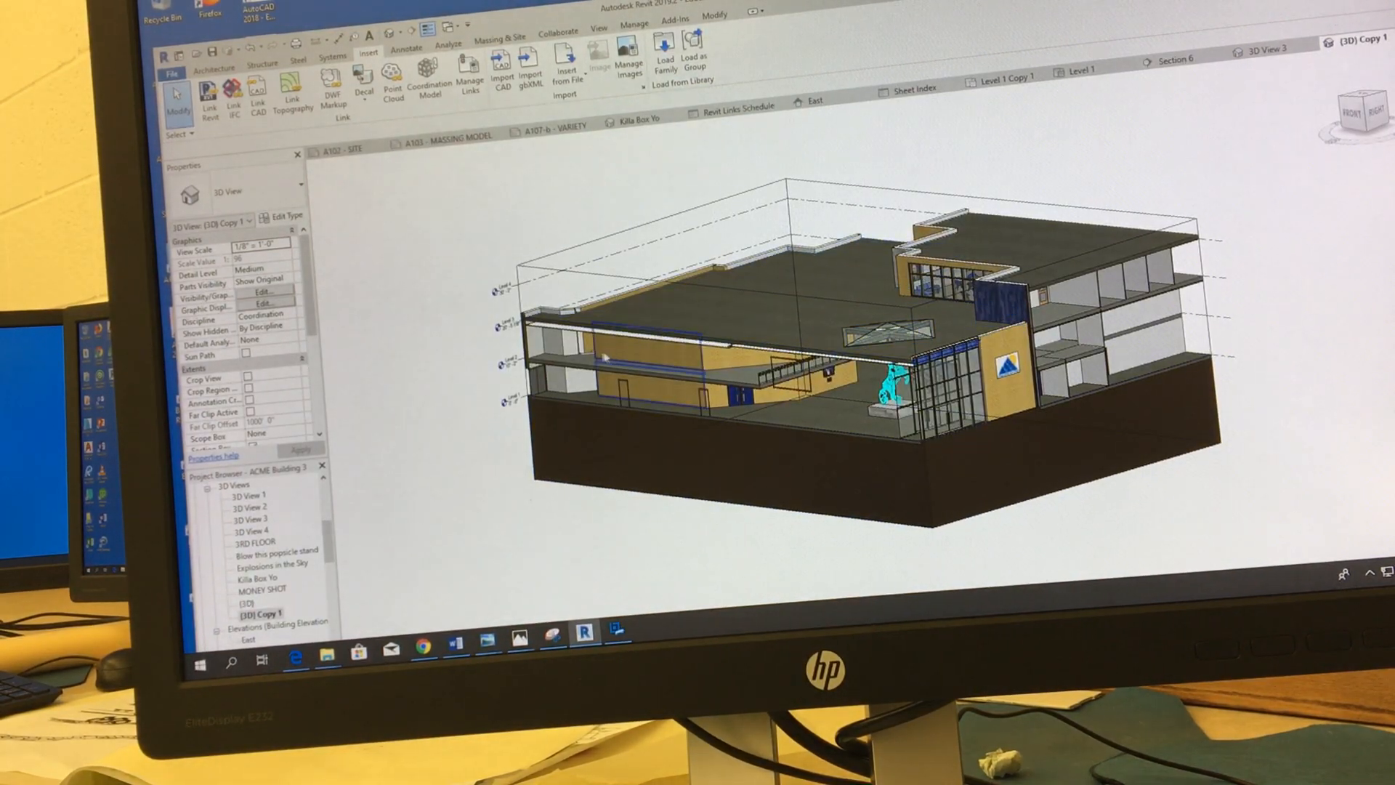
{"action": "right_click", "coordinate": [260, 614]}
{"action": "type", "text": "BOOM"}
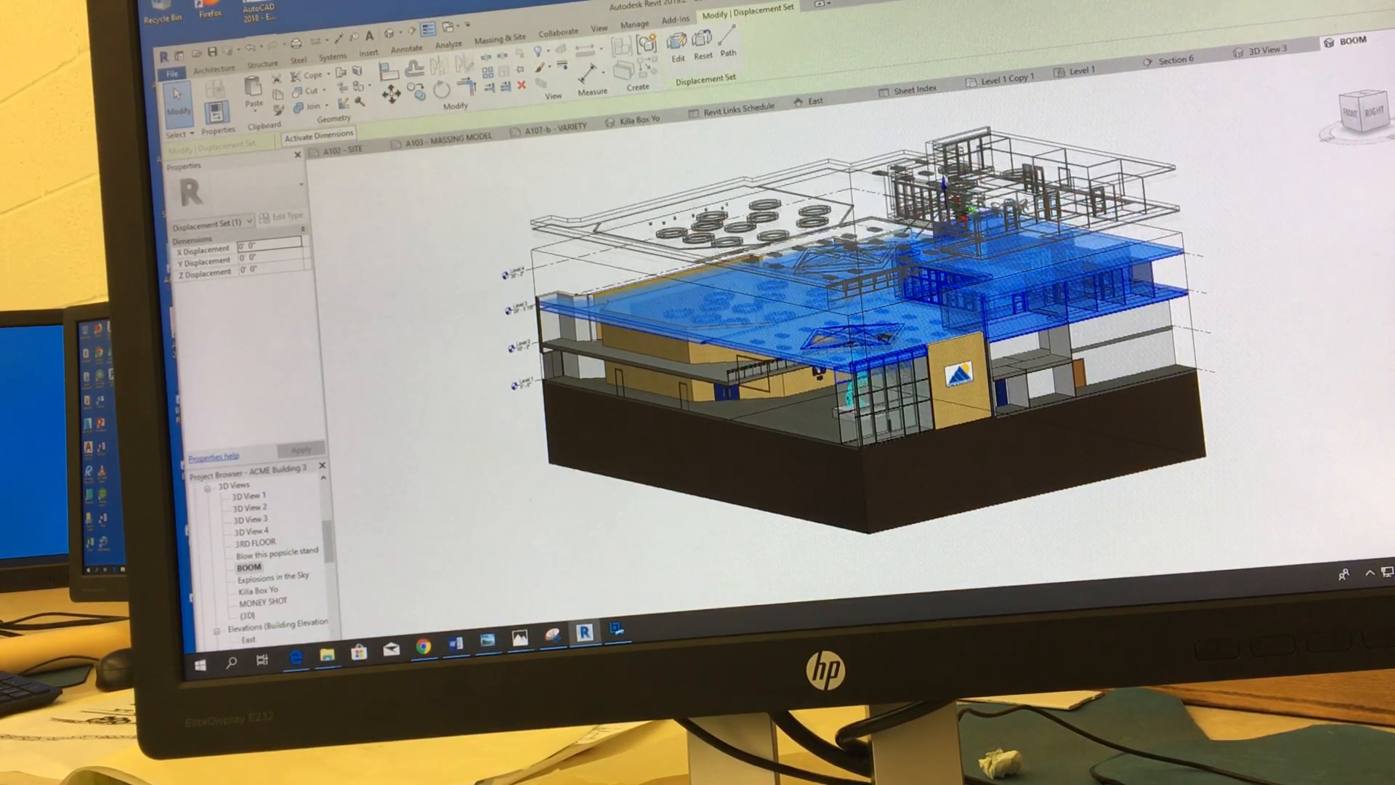
- Raise the upper storey by a Z displacement of 36' 11 27/256" and view from Front
{"action": "type", "text": "36' 11 27/256\""}
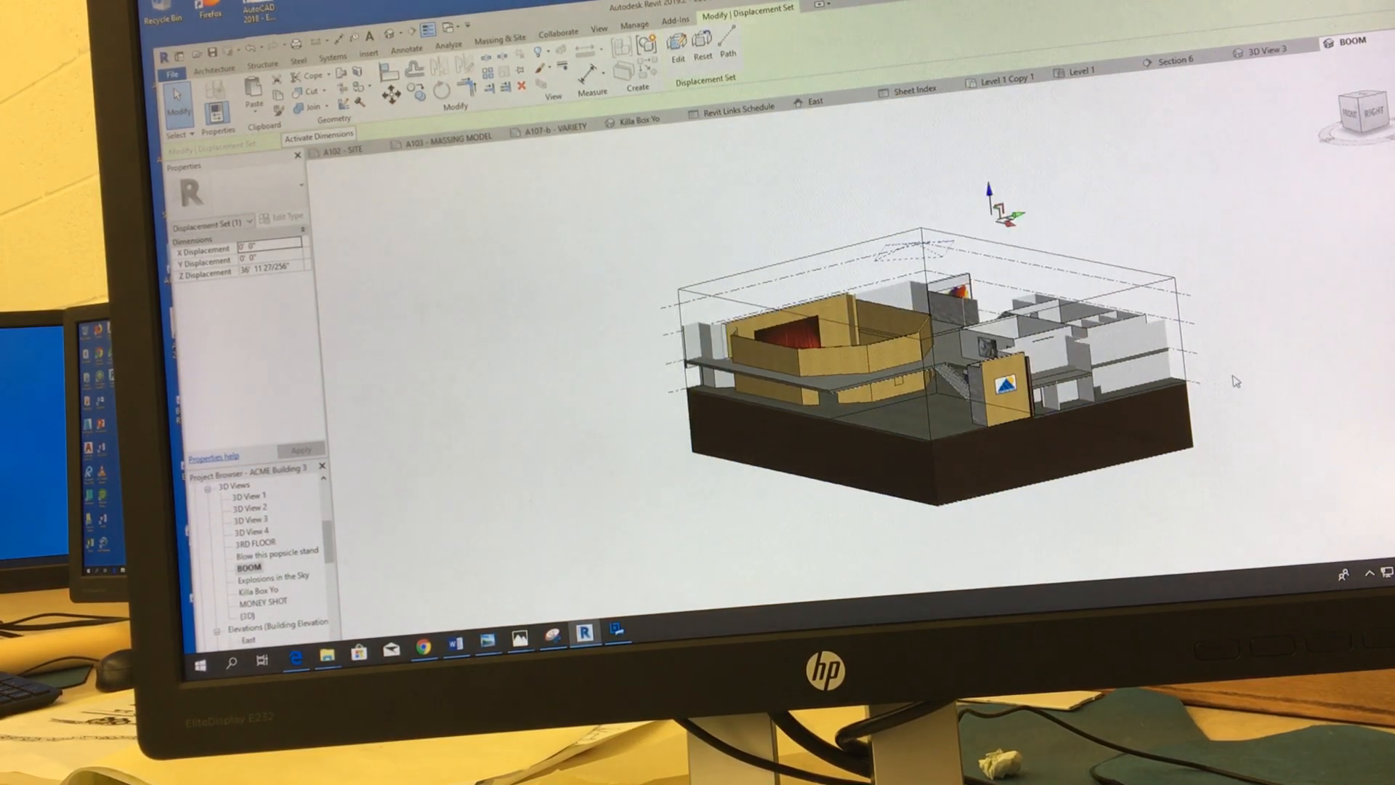
{"action": "left_click", "coordinate": [367, 51]}
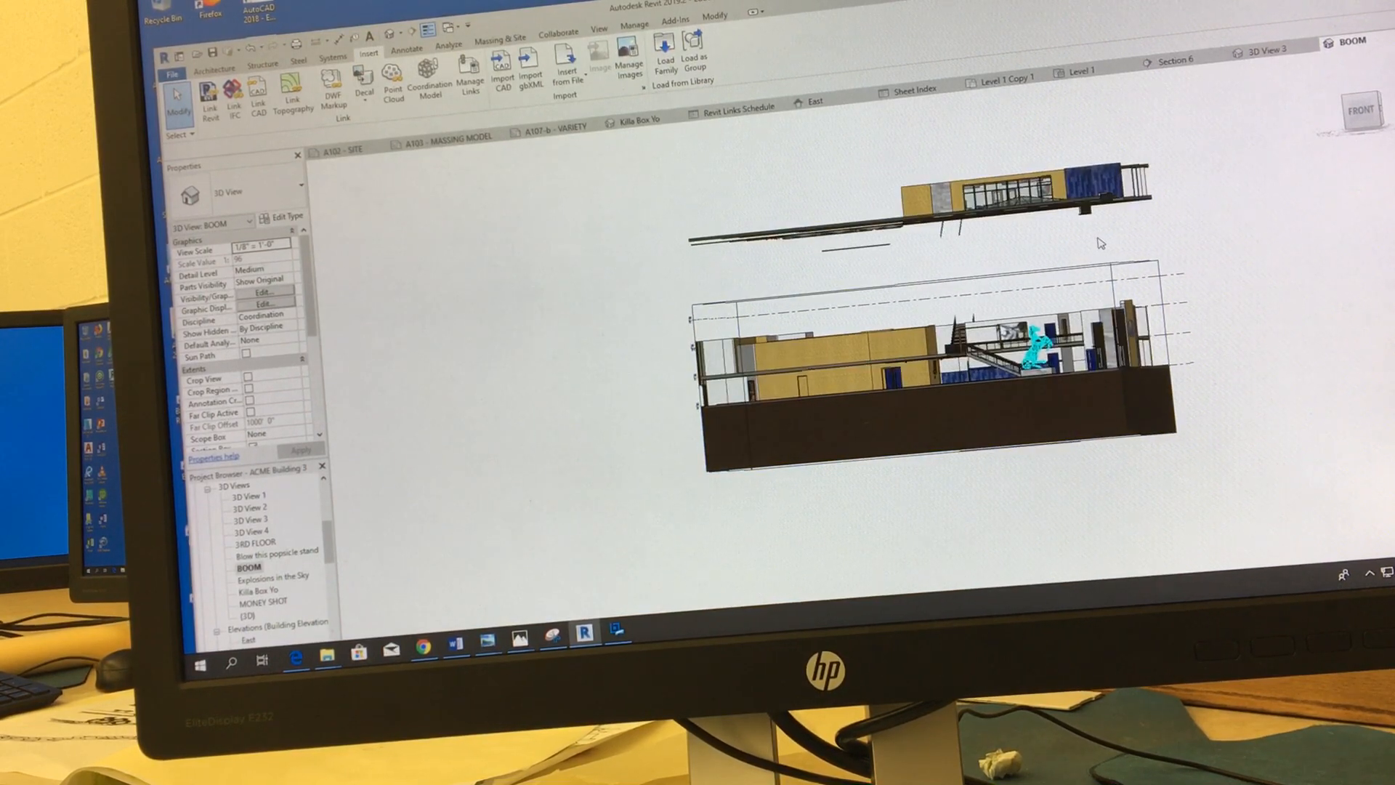
- Move the entrance wall sideways and select the ground base
{"action": "left_click", "coordinate": [1130, 329]}
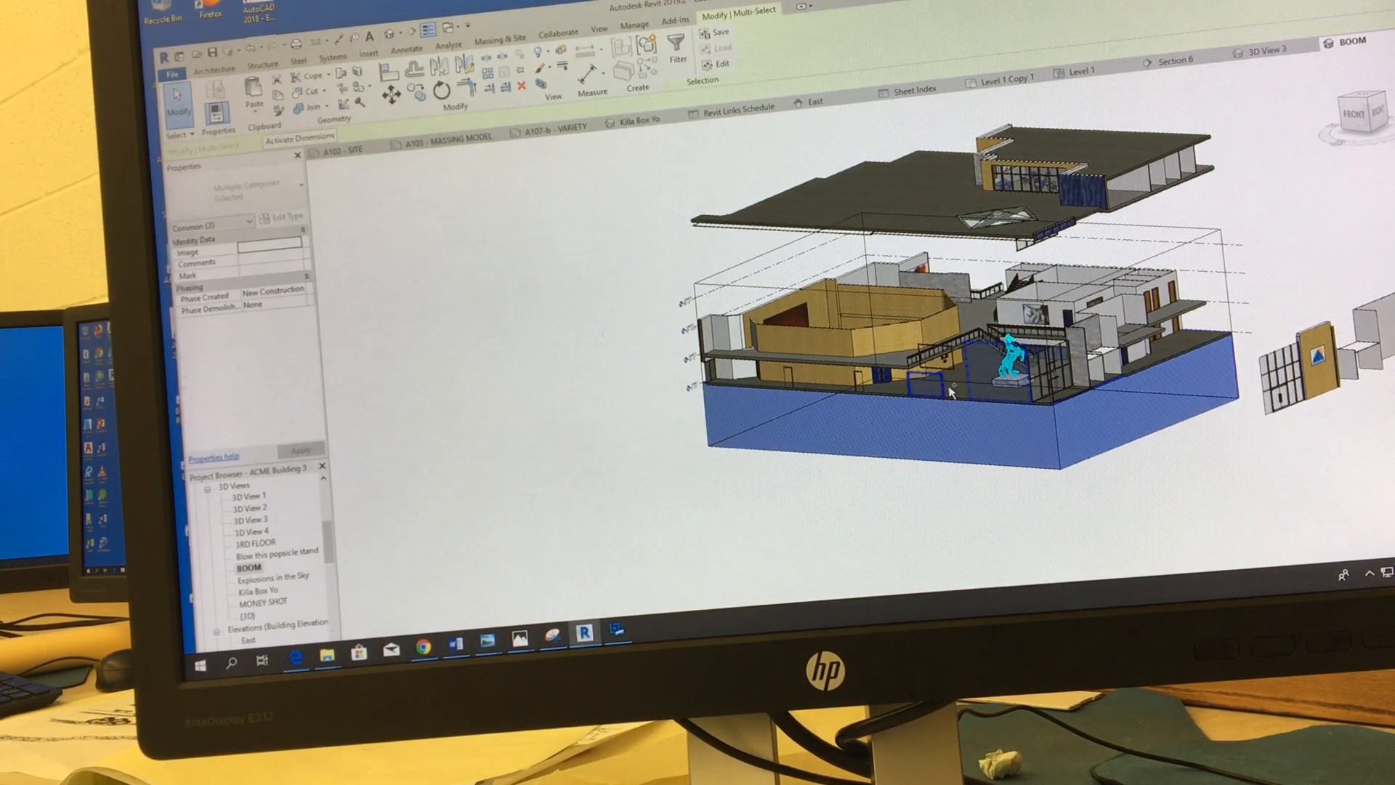
{"action": "left_click", "coordinate": [961, 387]}
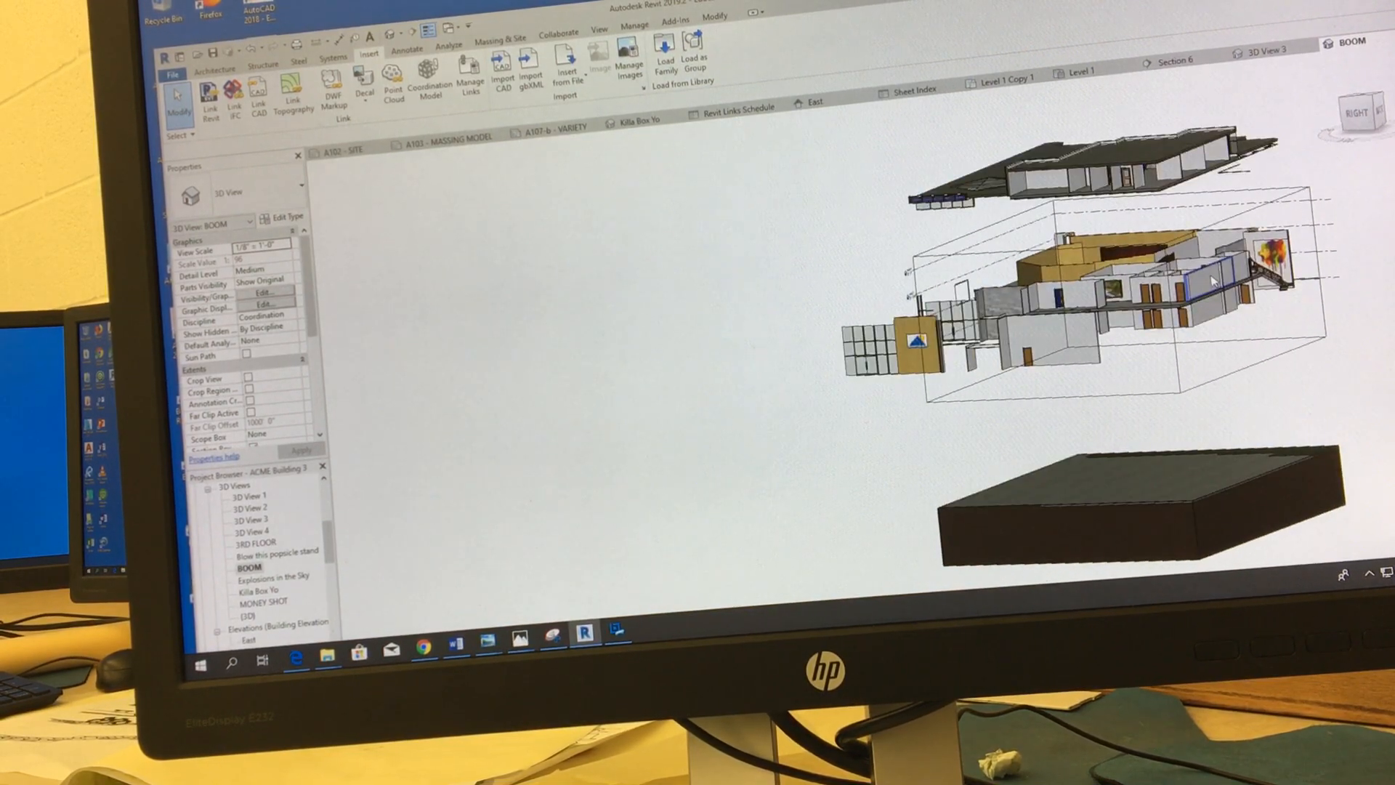
- Drag the base slab's displacement downward along Z
{"action": "left_click", "coordinate": [1214, 290]}
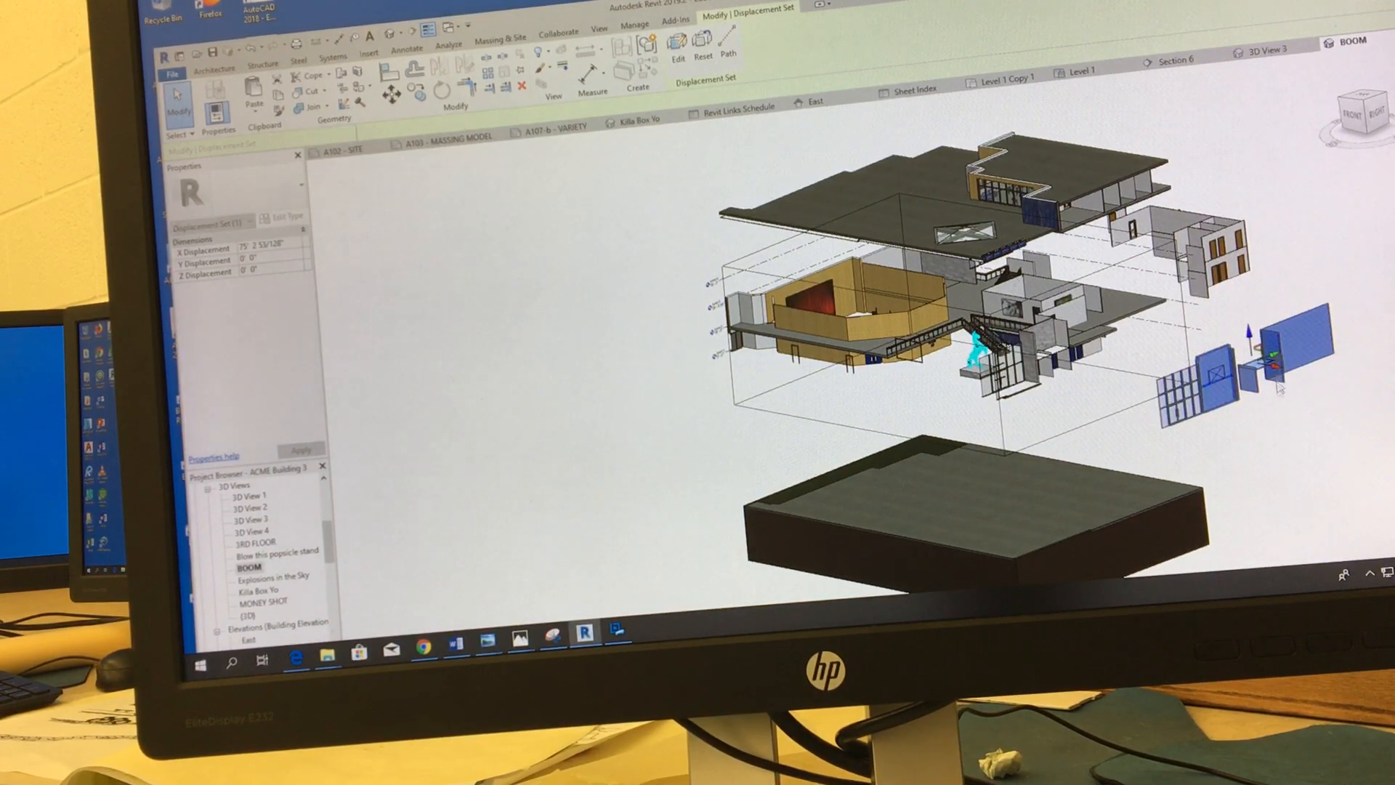
- Spread the displaced entrance wall pieces further apart along X
{"action": "left_click", "coordinate": [368, 52]}
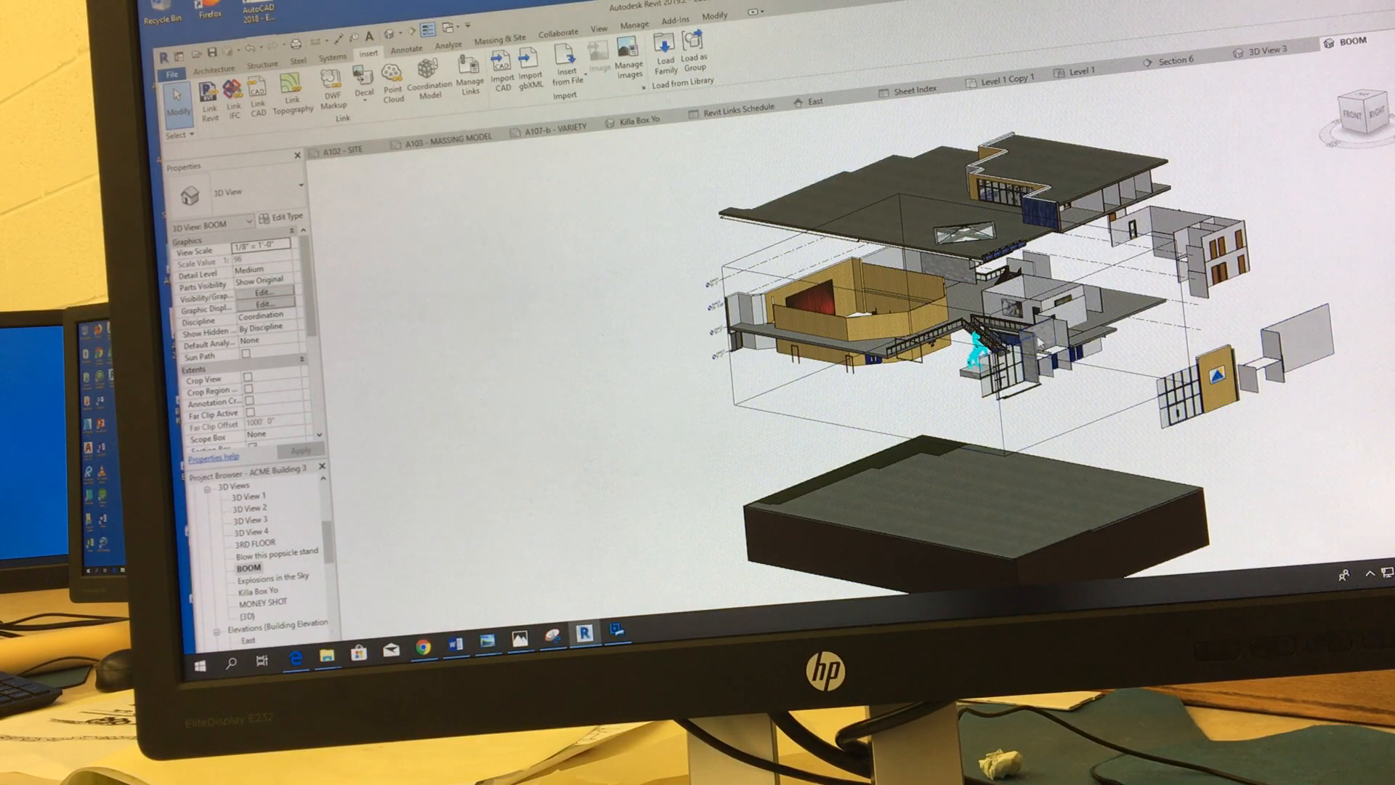
{"action": "left_click", "coordinate": [1019, 338]}
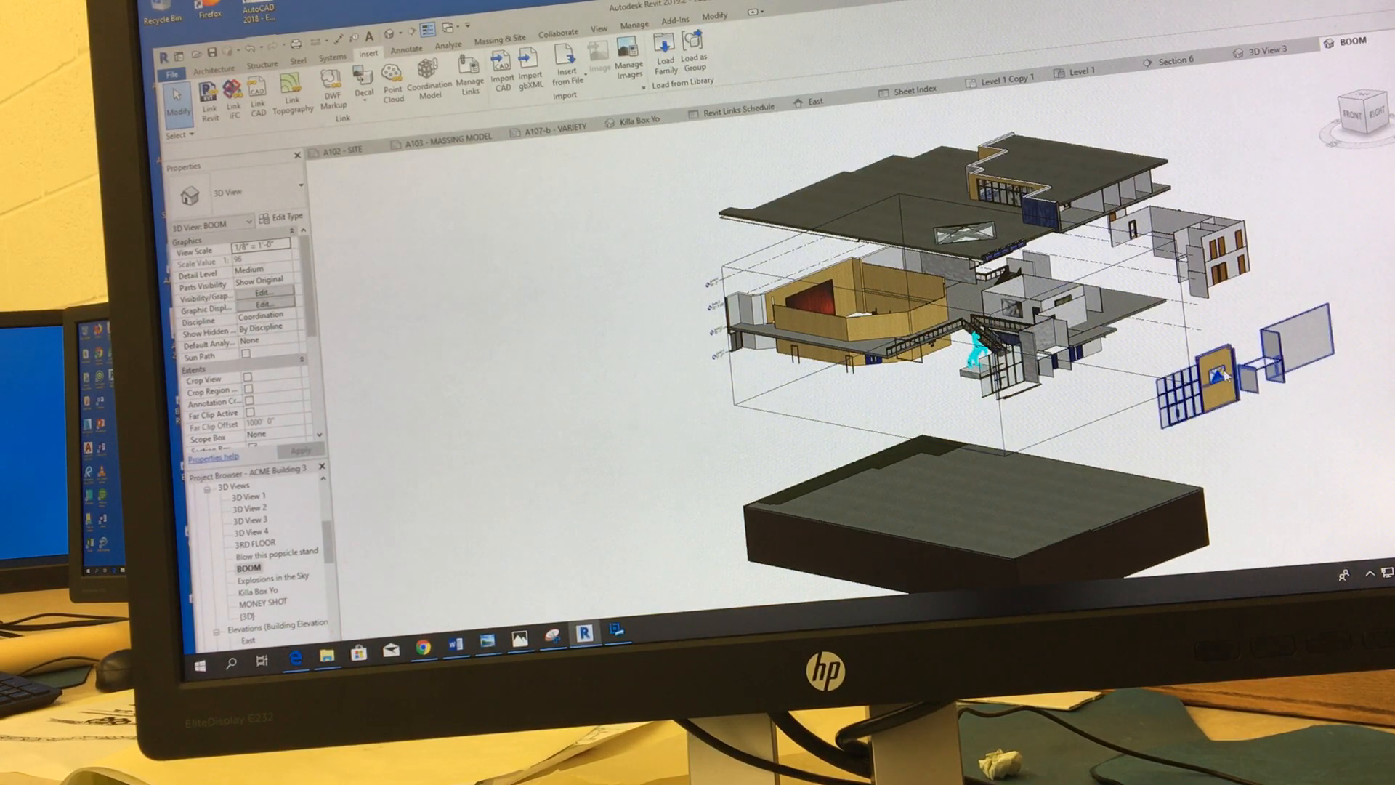
{"action": "mouse_move", "coordinate": [1223, 373]}
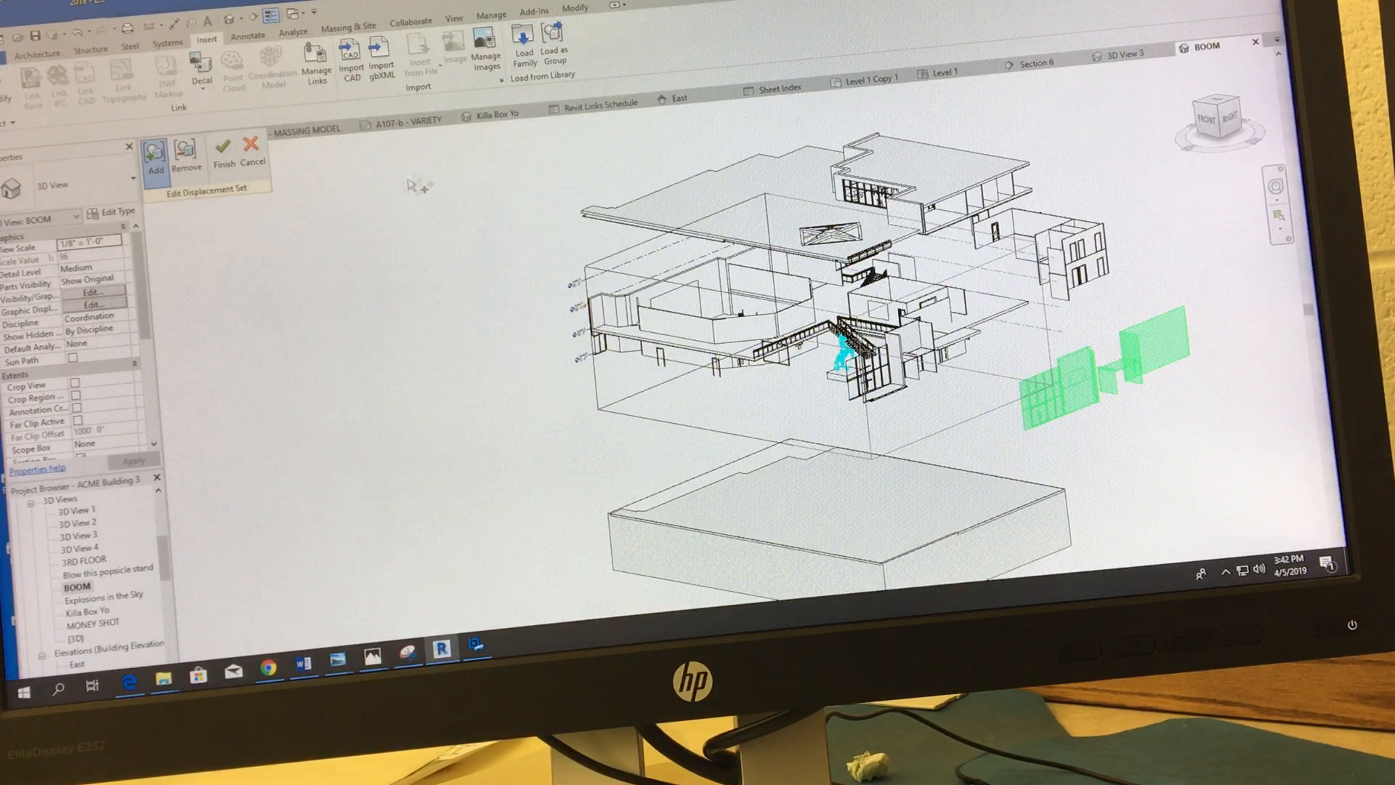
{"action": "mouse_move", "coordinate": [154, 150]}
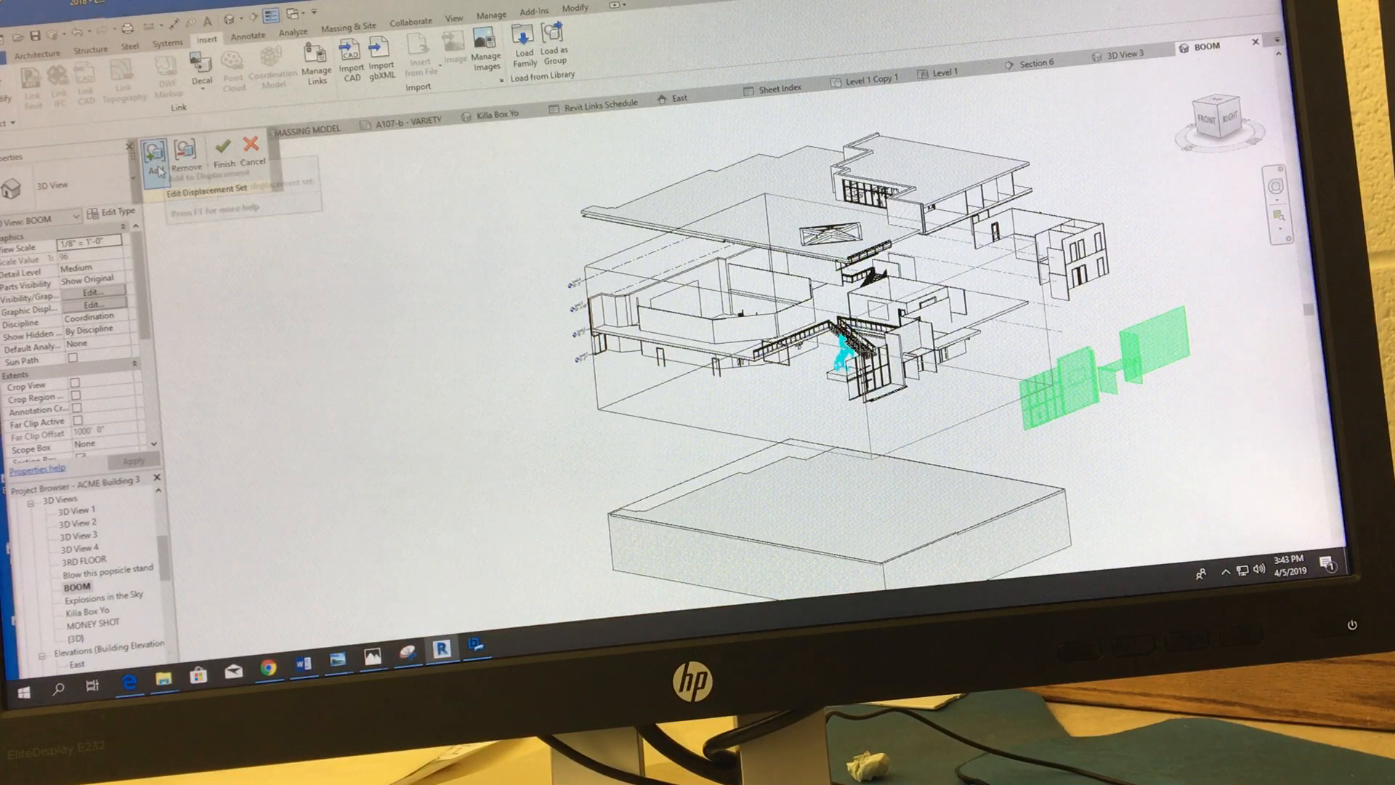
{"action": "left_click", "coordinate": [899, 356]}
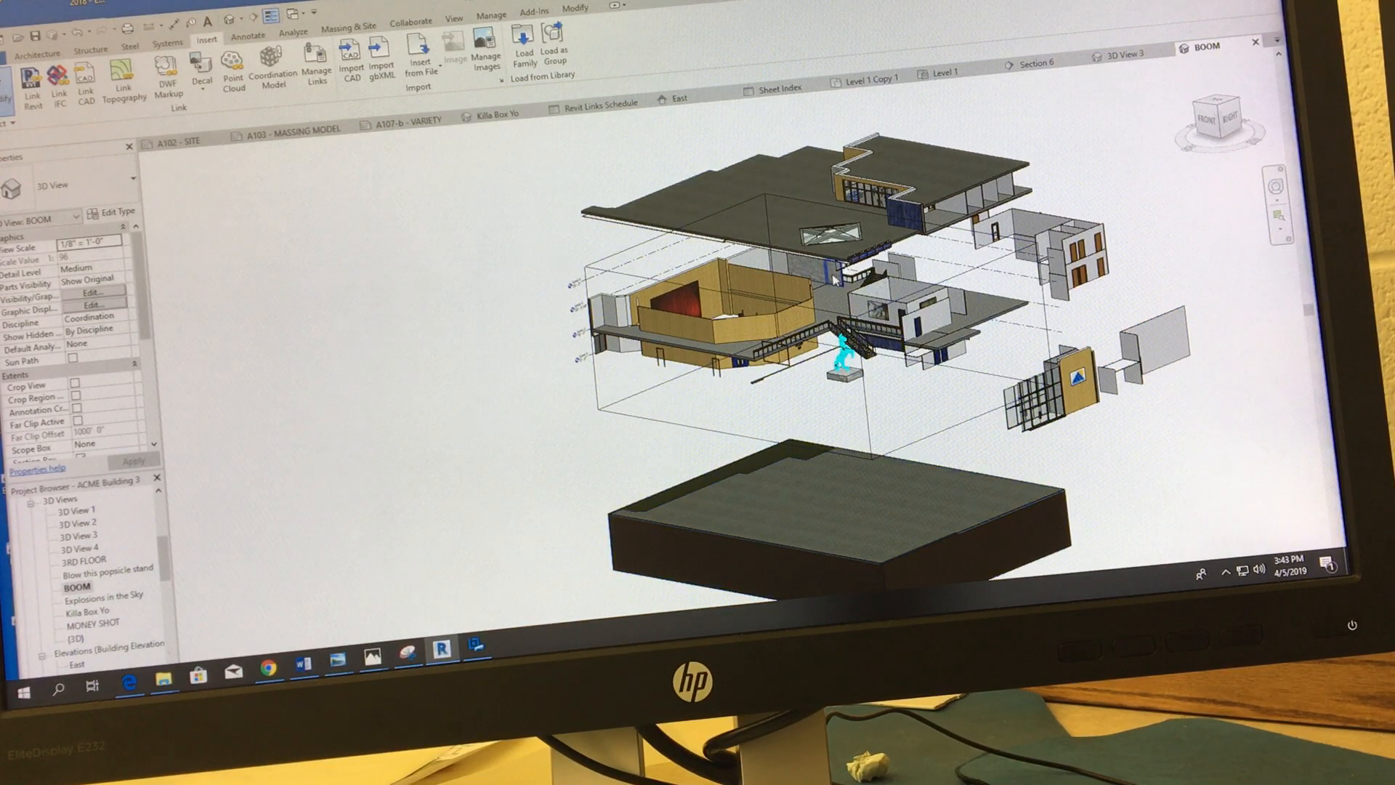
- Remove the skylight from the roof's displacement set
{"action": "left_click", "coordinate": [836, 251]}
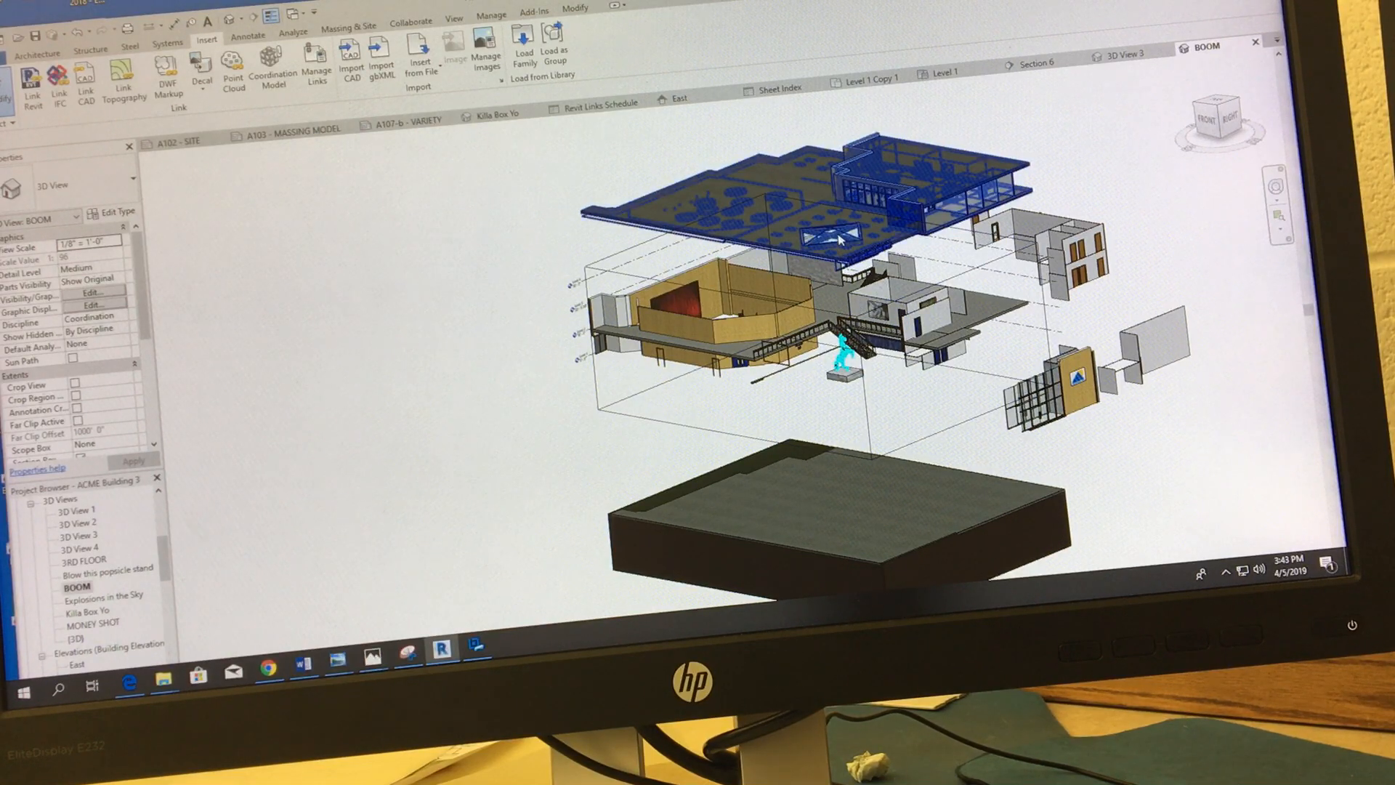
{"action": "left_click", "coordinate": [836, 238]}
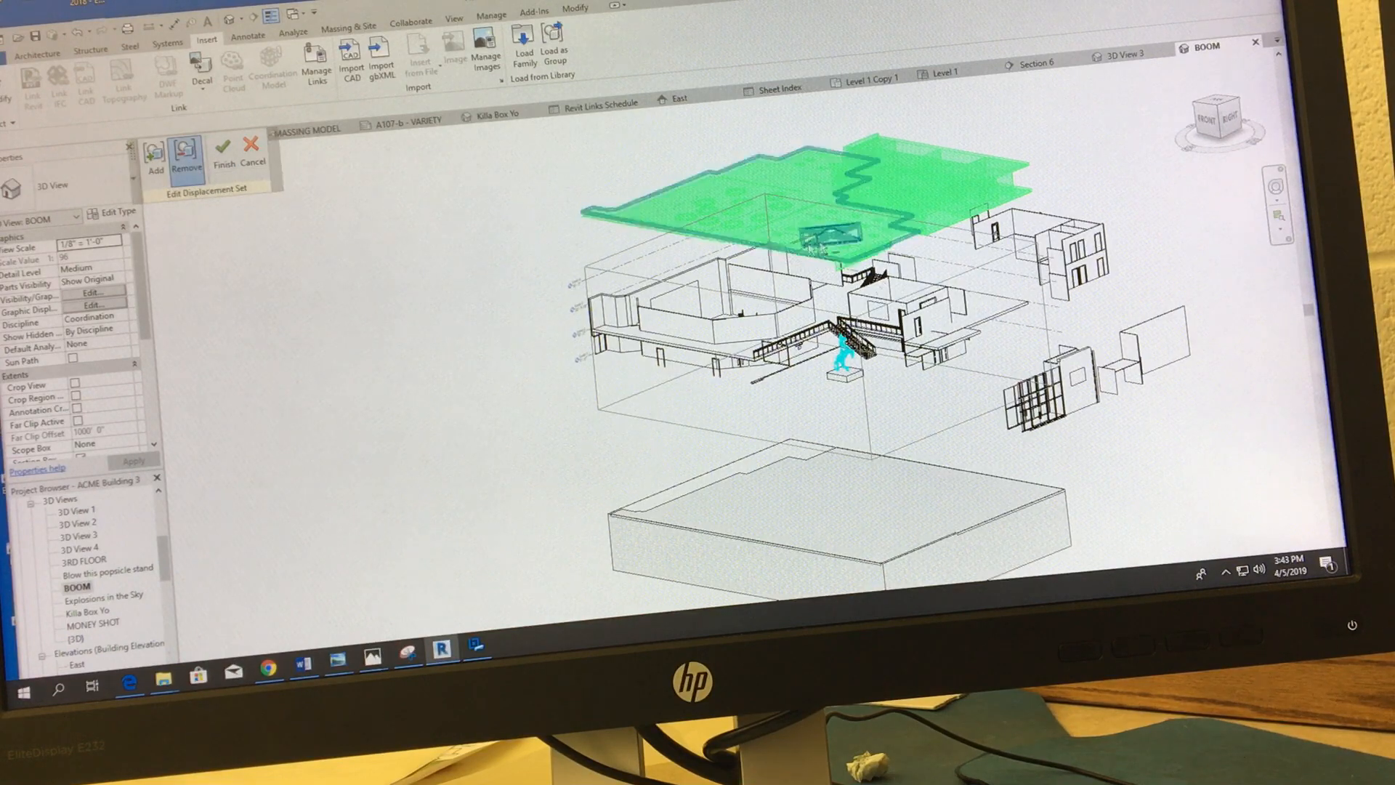
{"action": "left_click", "coordinate": [828, 231]}
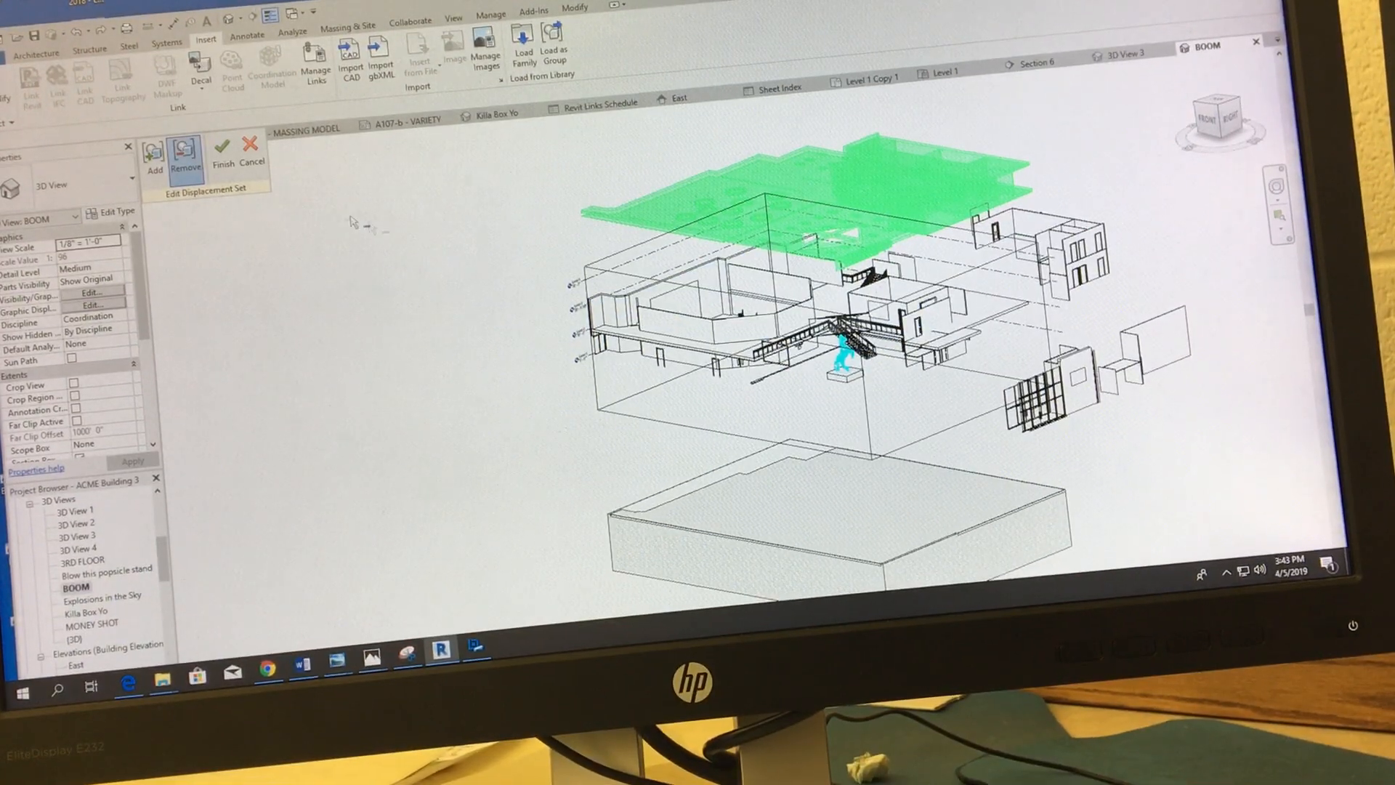
{"action": "left_click", "coordinate": [221, 150]}
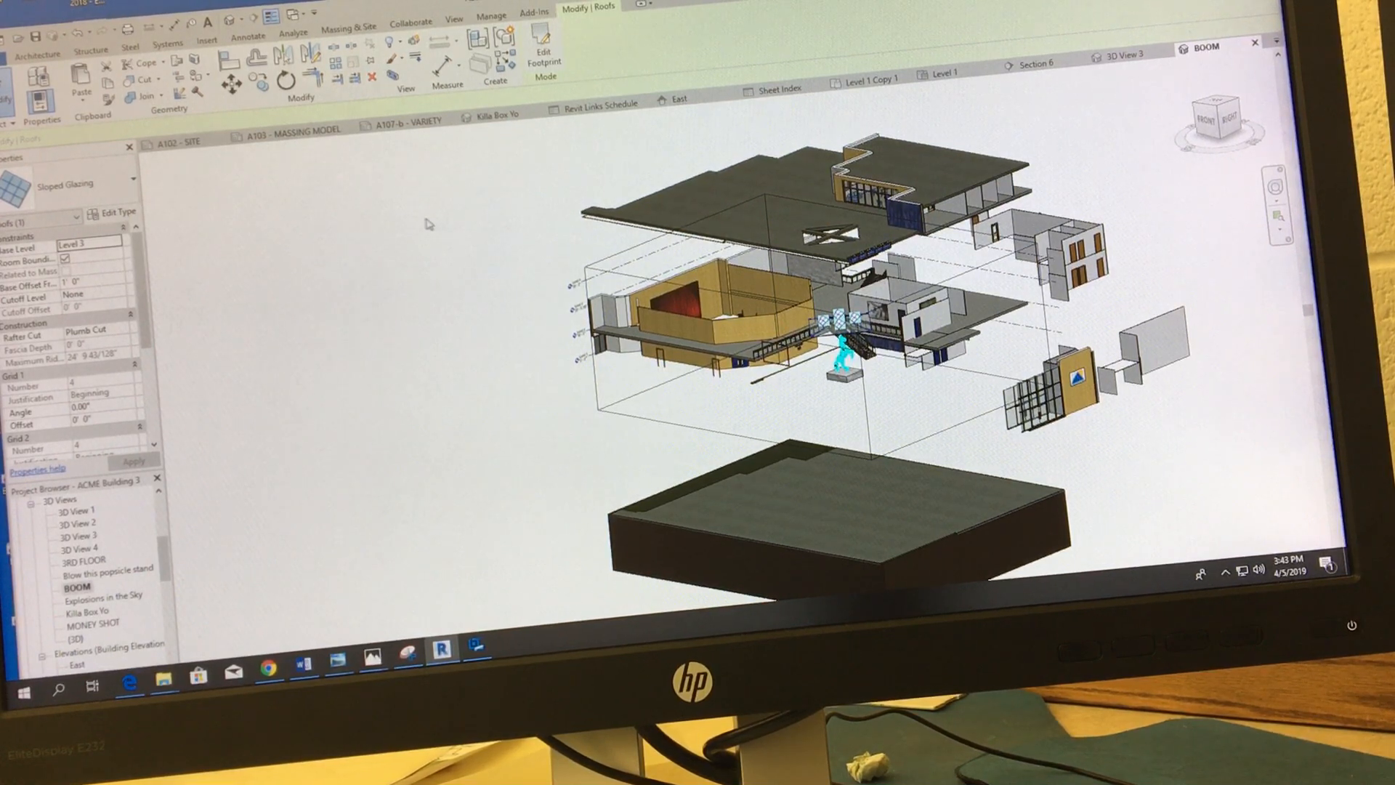
- Select the skylight glazing and give it its own displacement
{"action": "left_click", "coordinate": [205, 40]}
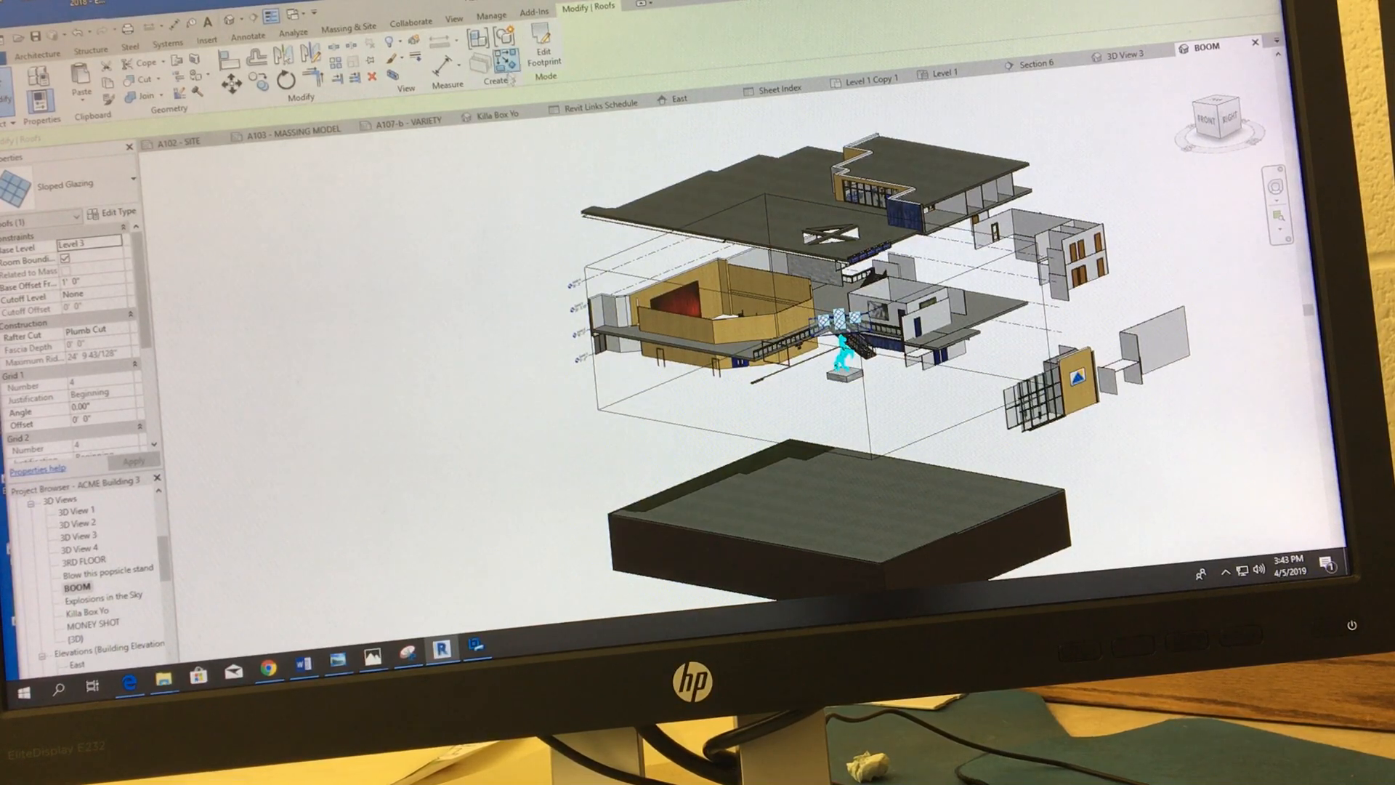
{"action": "mouse_move", "coordinate": [412, 43]}
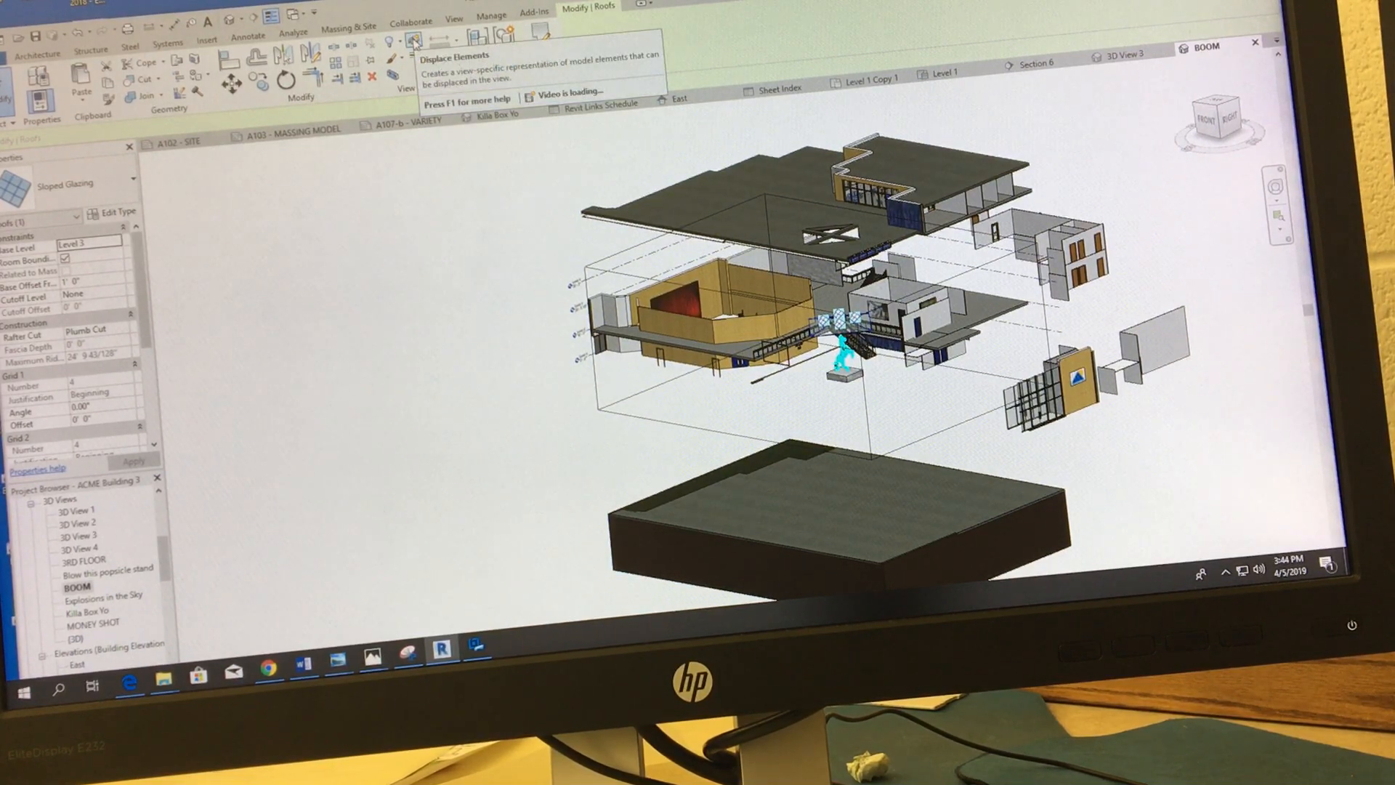
{"action": "left_click", "coordinate": [413, 39]}
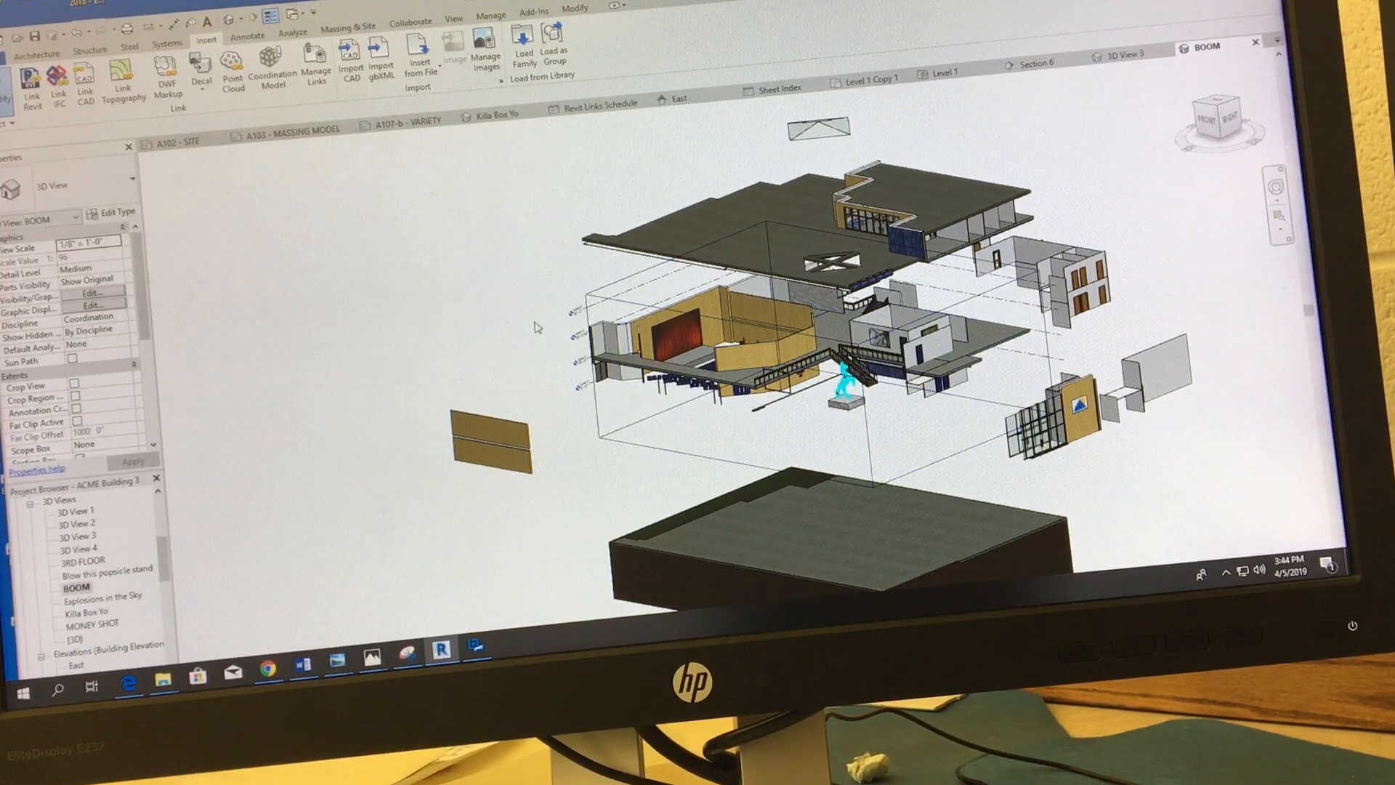
- Select the left wall panel and its displacement set
{"action": "left_click", "coordinate": [518, 435]}
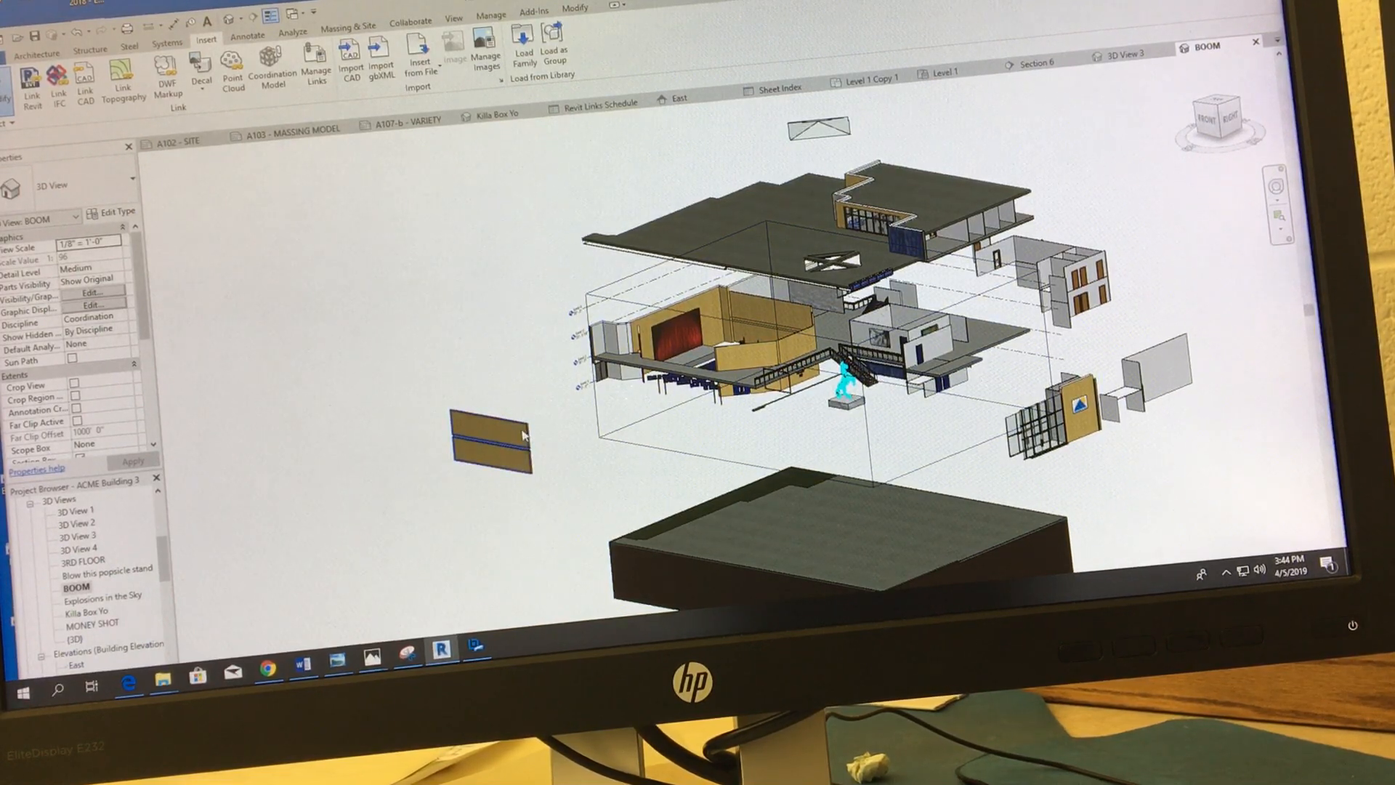
{"action": "left_click", "coordinate": [489, 436]}
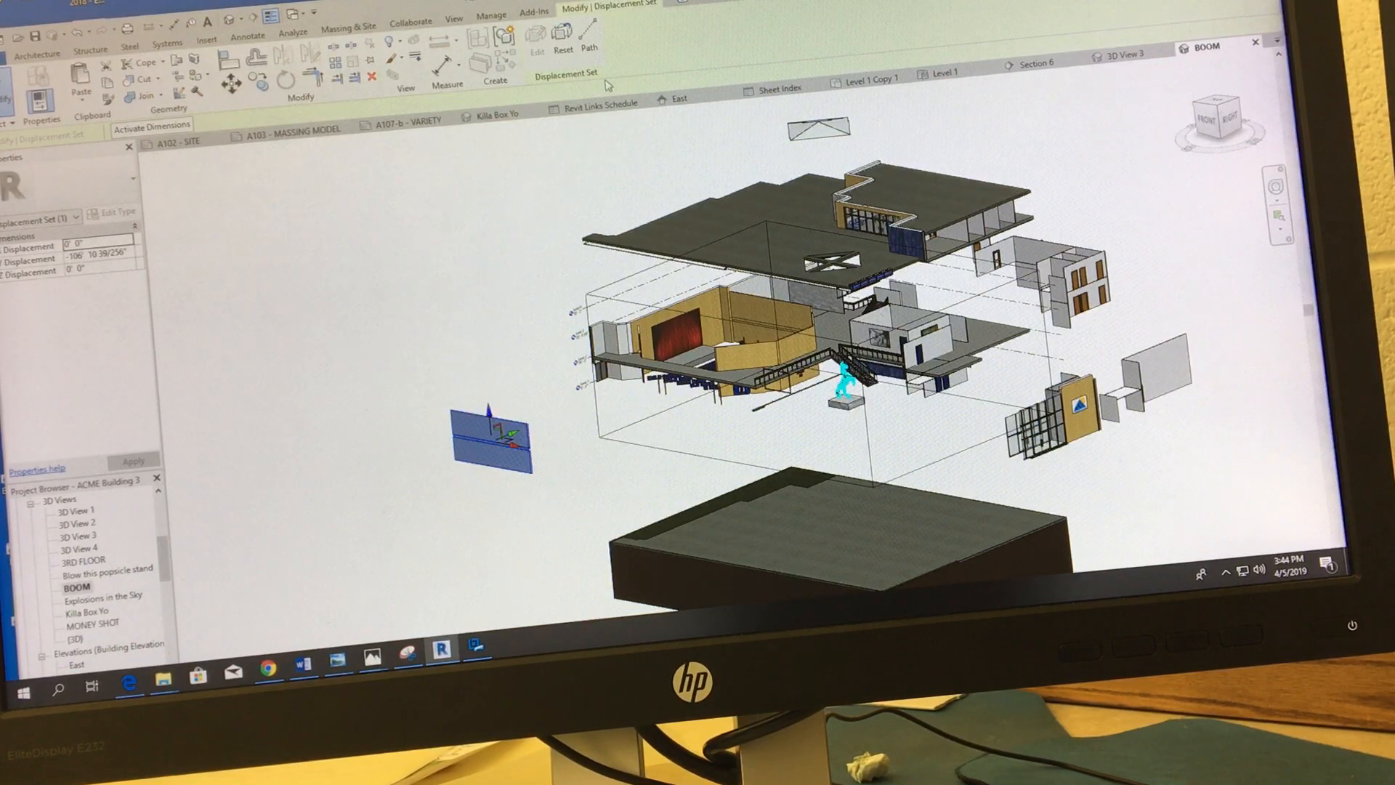
{"action": "mouse_move", "coordinate": [519, 321]}
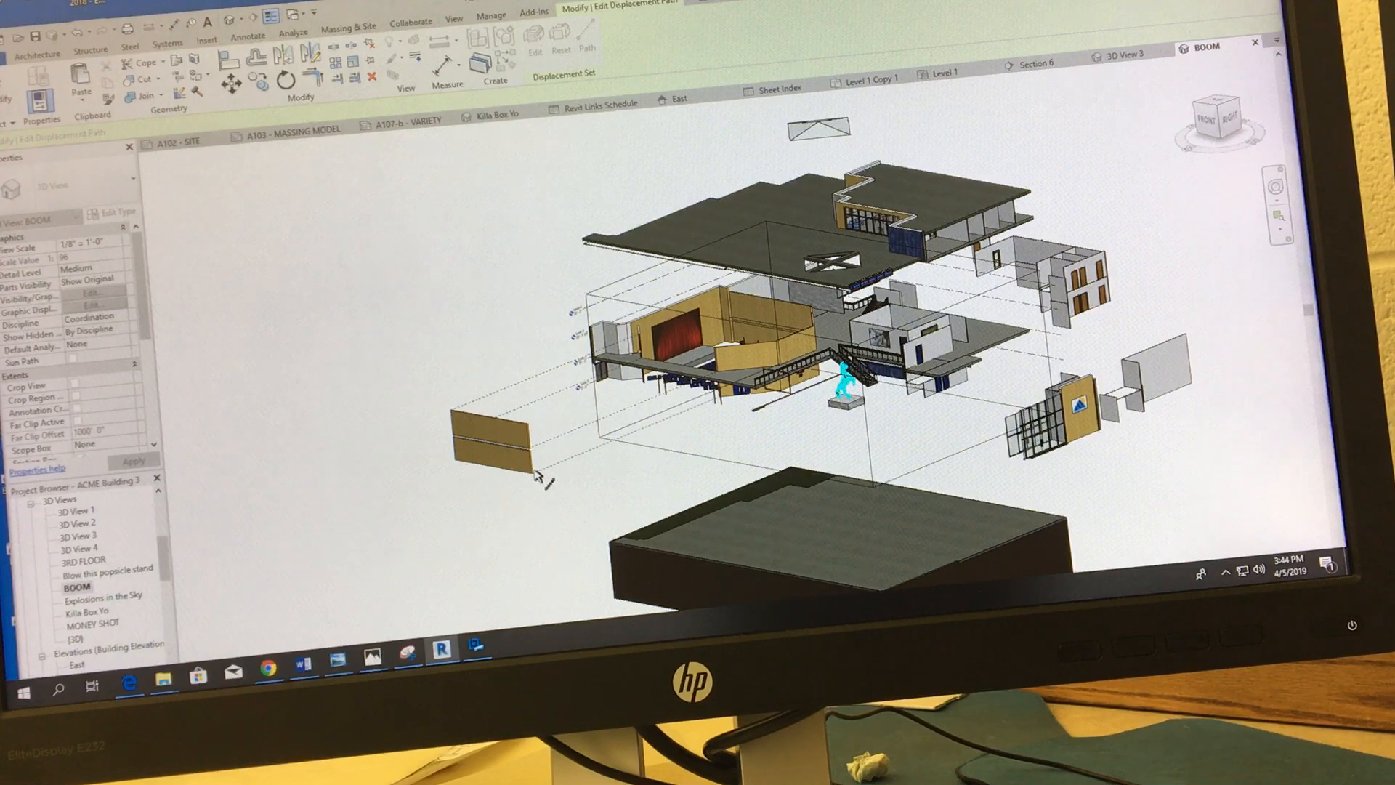
{"action": "mouse_move", "coordinate": [1019, 468]}
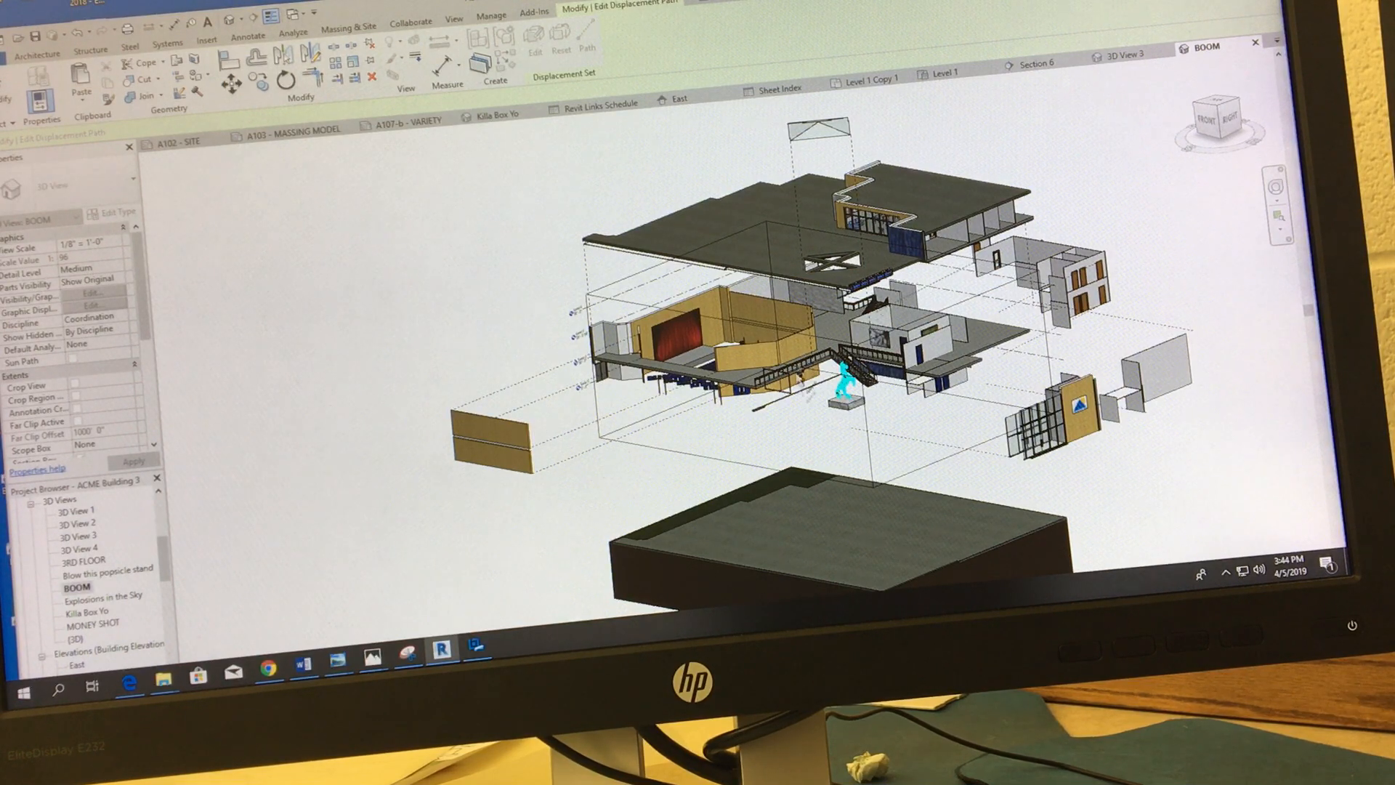
{"action": "mouse_move", "coordinate": [892, 392]}
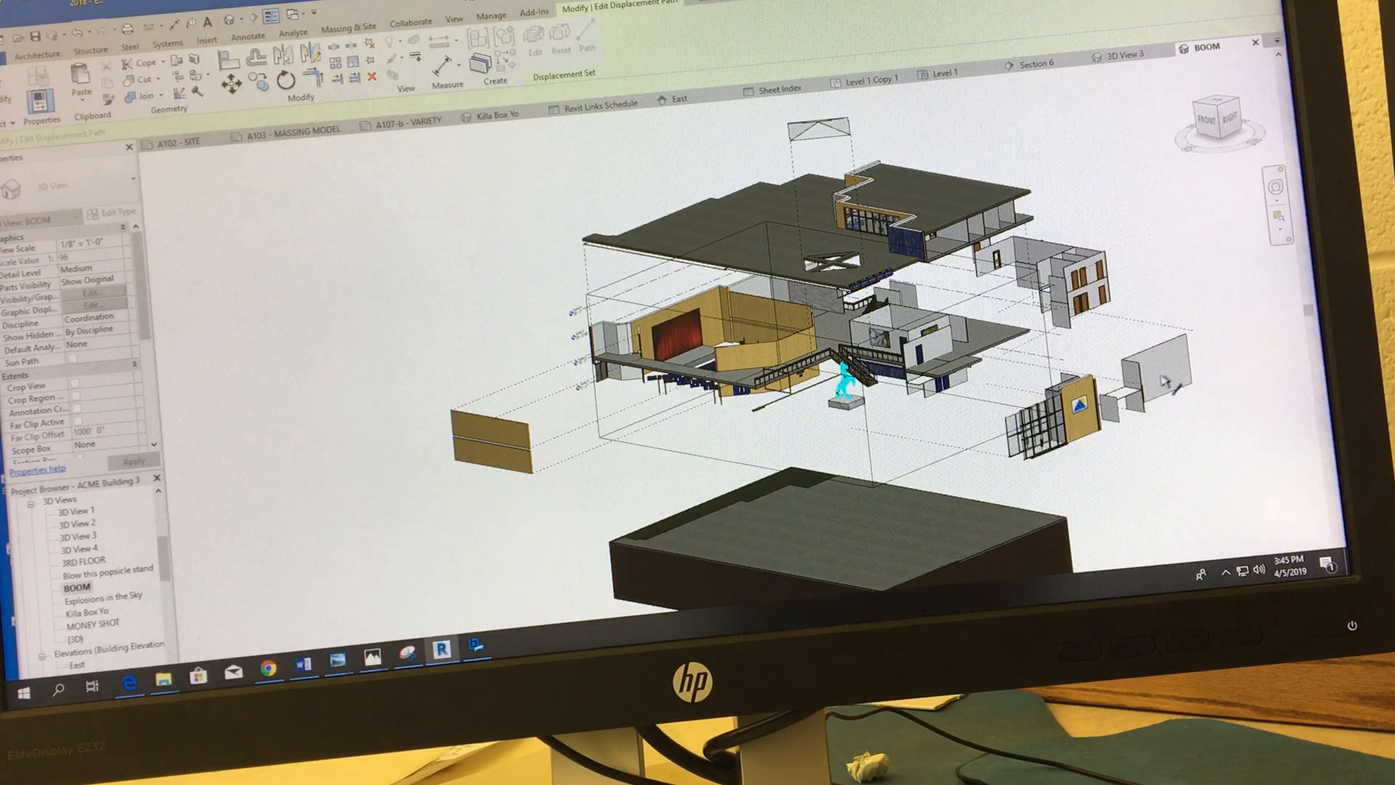
{"action": "mouse_move", "coordinate": [1197, 337]}
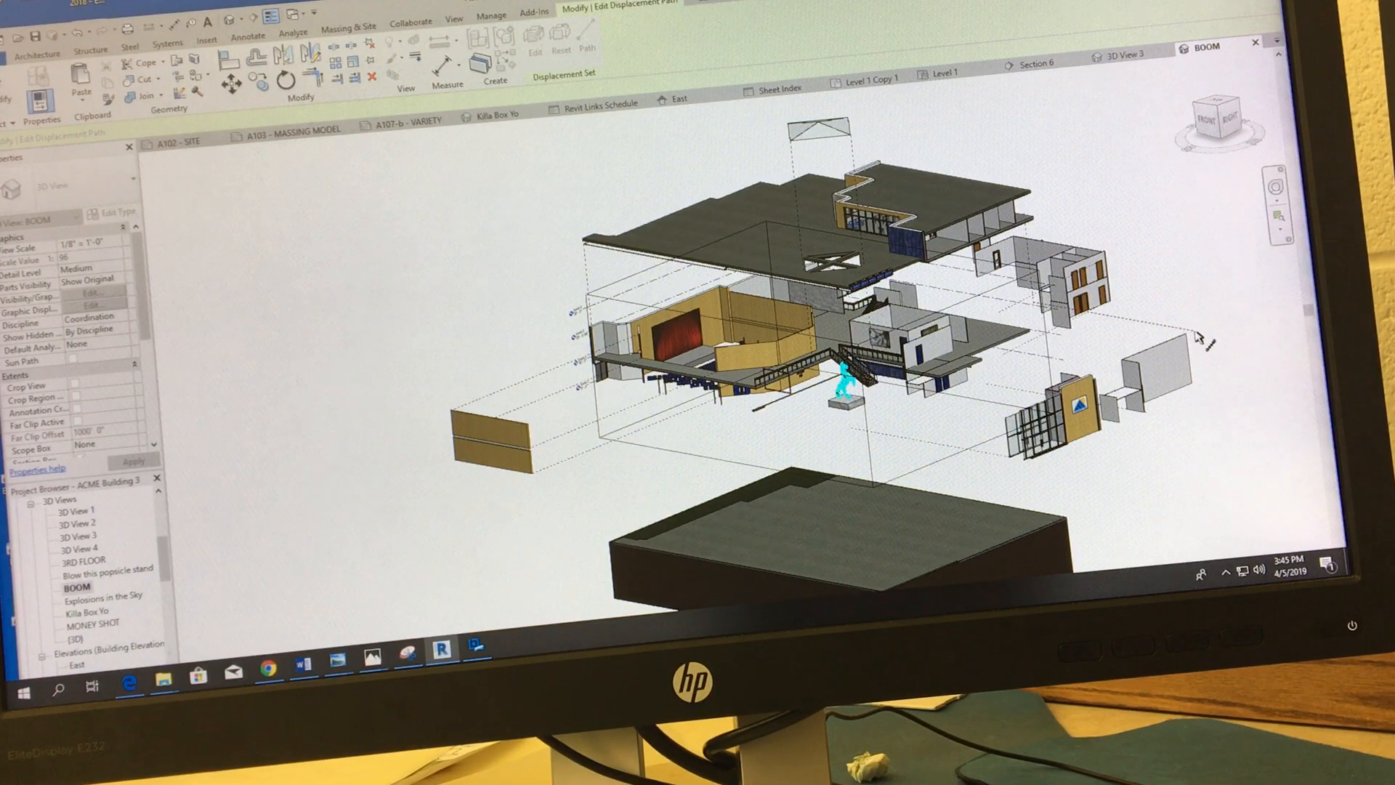